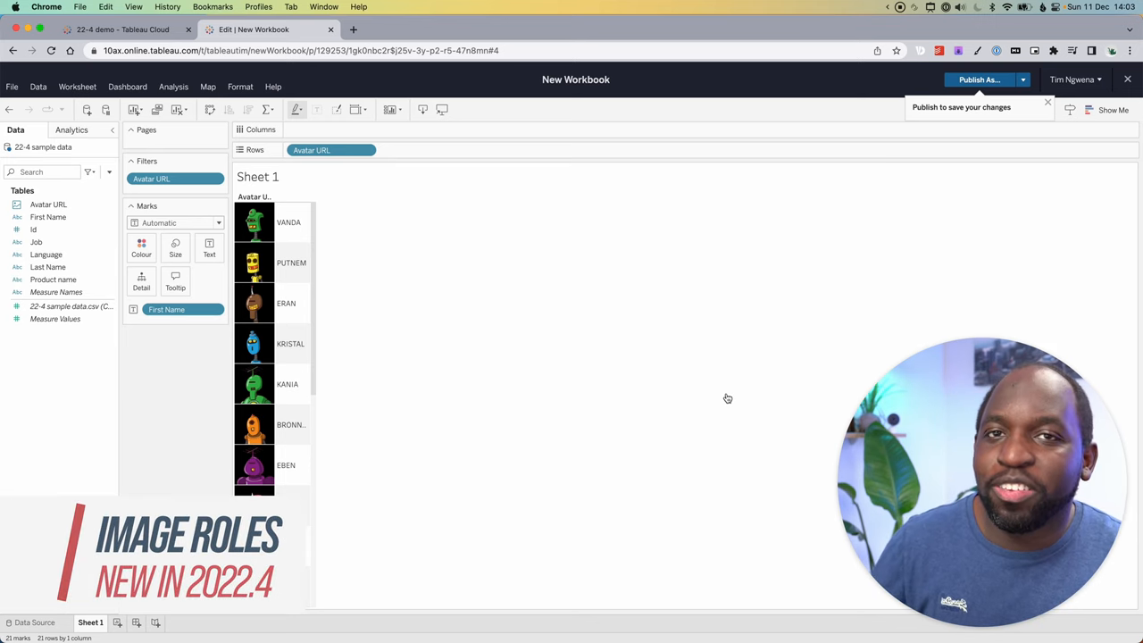
Step: Scroll through Explore to reach the empty 22-4 demo project
{"action": "scroll", "scroll_direction": "down", "scroll_amount": 3}
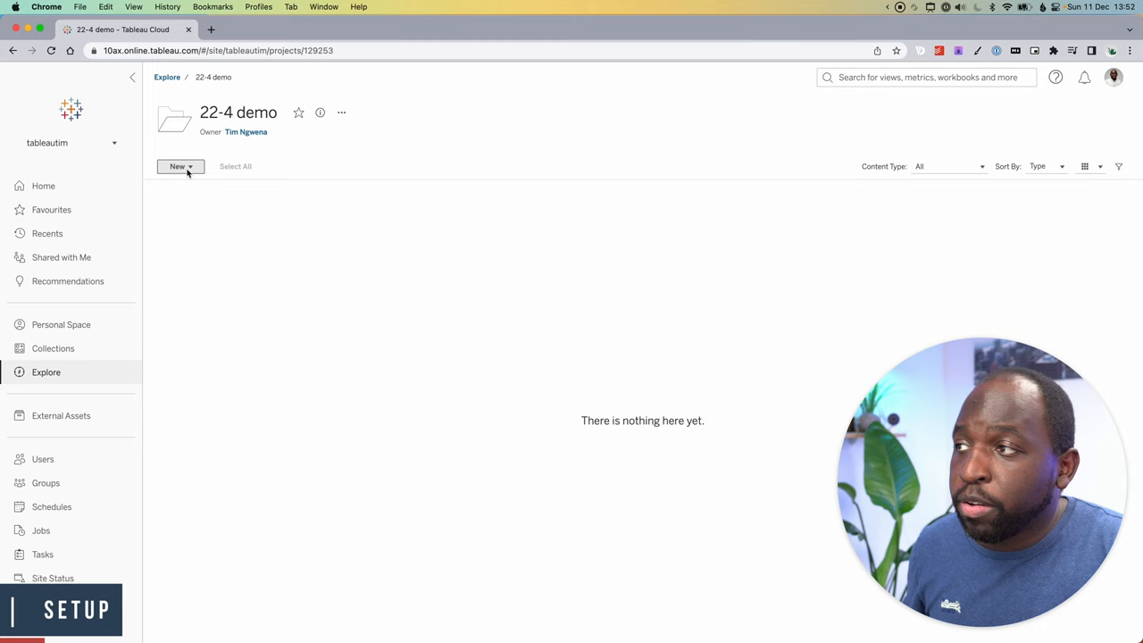
Step: Create a new workbook from the uploaded 22-4 sample data CSV file
{"action": "left_click", "coordinate": [178, 167]}
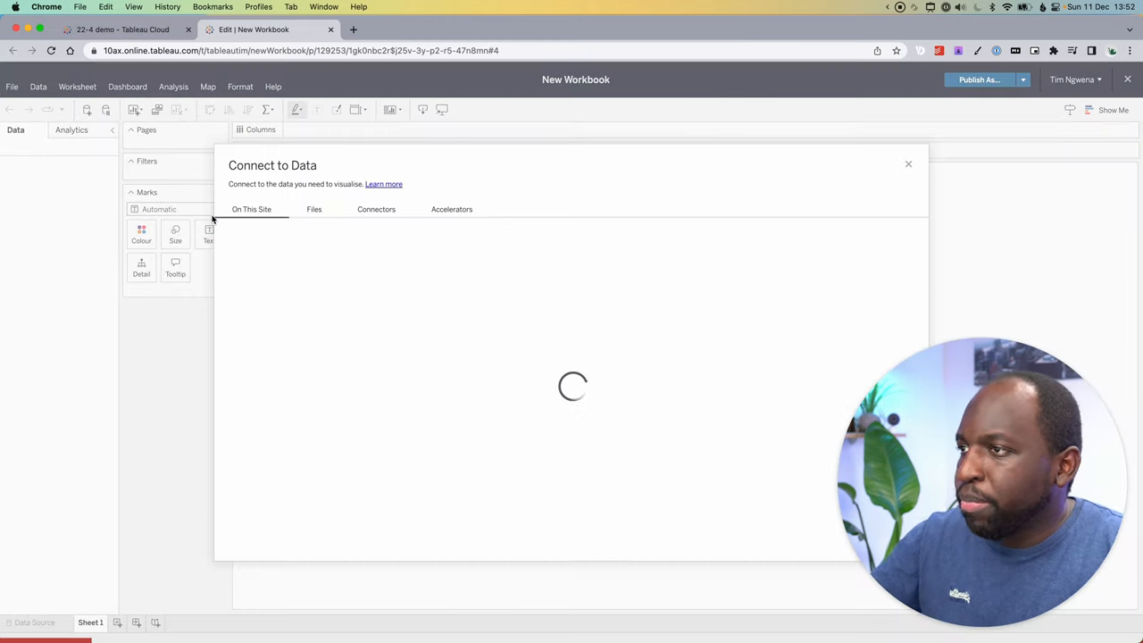
{"action": "left_click", "coordinate": [313, 209]}
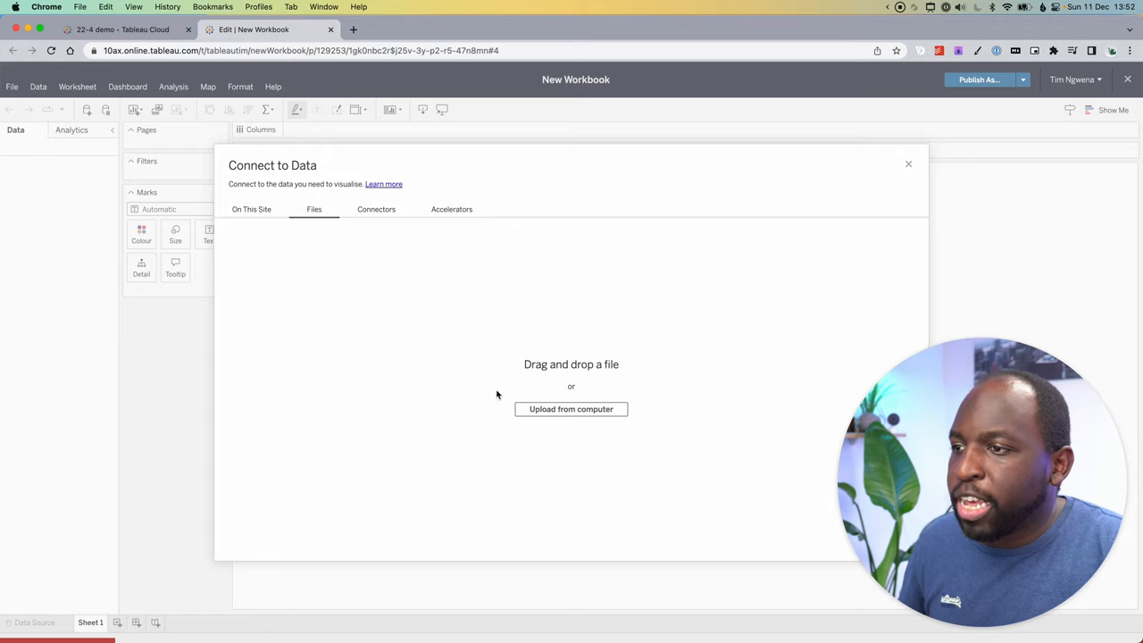
{"action": "left_click", "coordinate": [570, 409]}
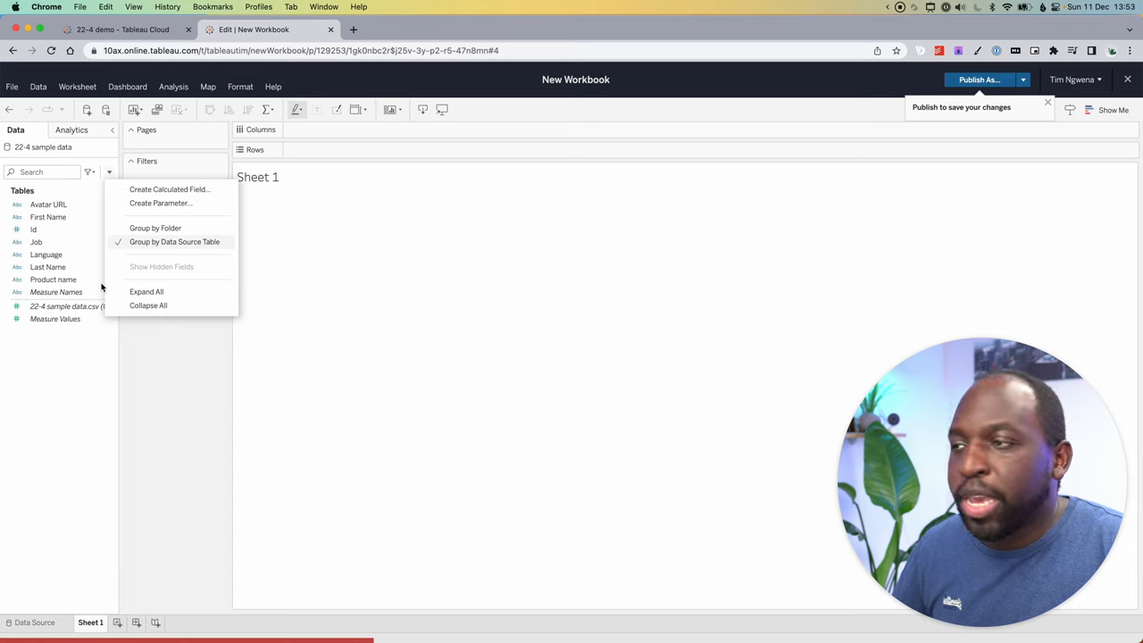
Step: Plot the record count as a 1,000-high bar and review the 200-row data
{"action": "left_click", "coordinate": [85, 375]}
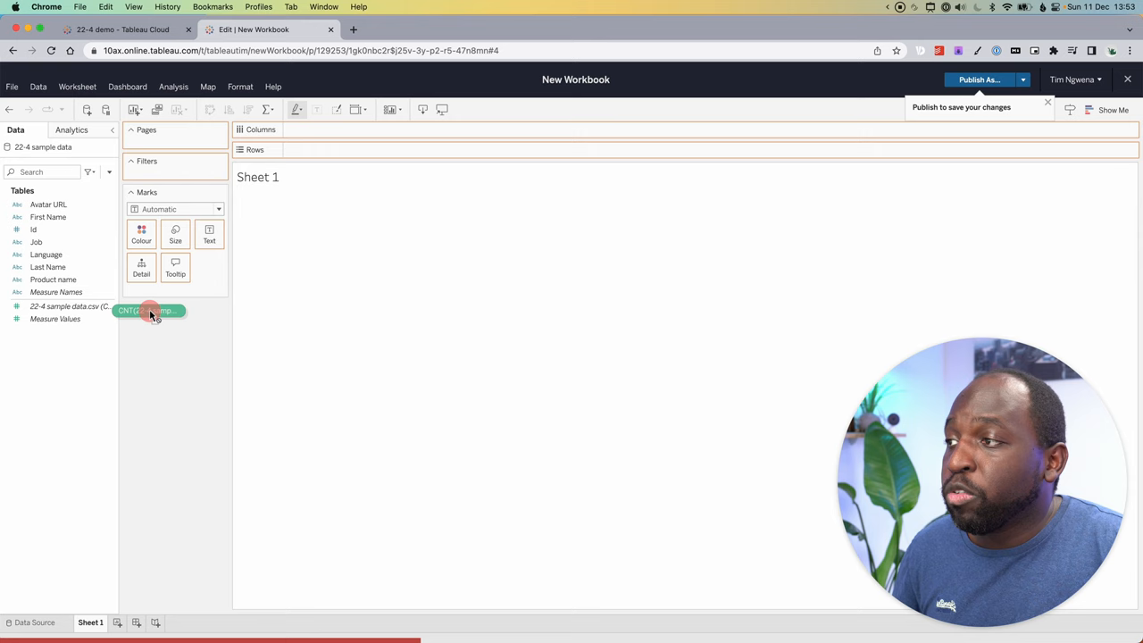
{"action": "left_click_drag", "start_coordinate": [150, 310], "coordinate": [331, 150]}
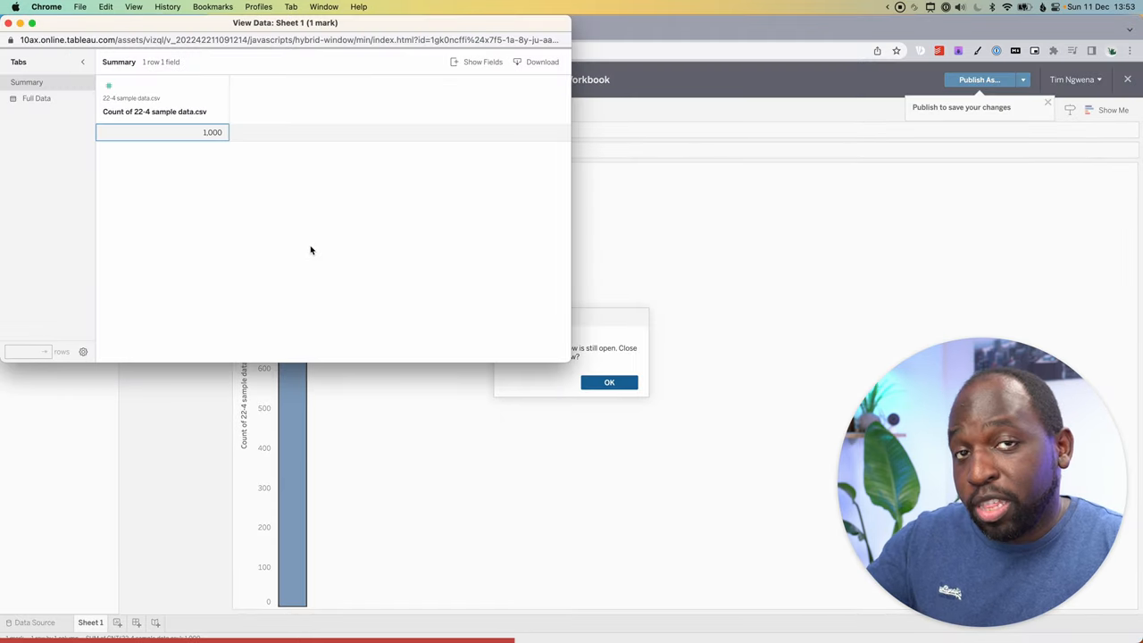
{"action": "mouse_move", "coordinate": [308, 250]}
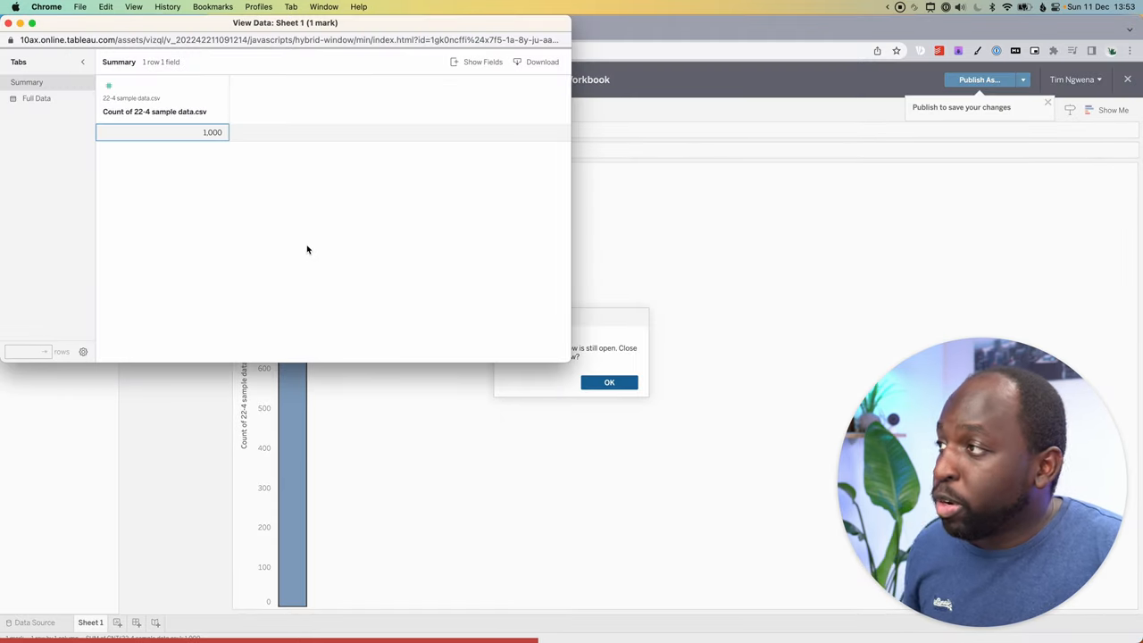
{"action": "left_click", "coordinate": [37, 99]}
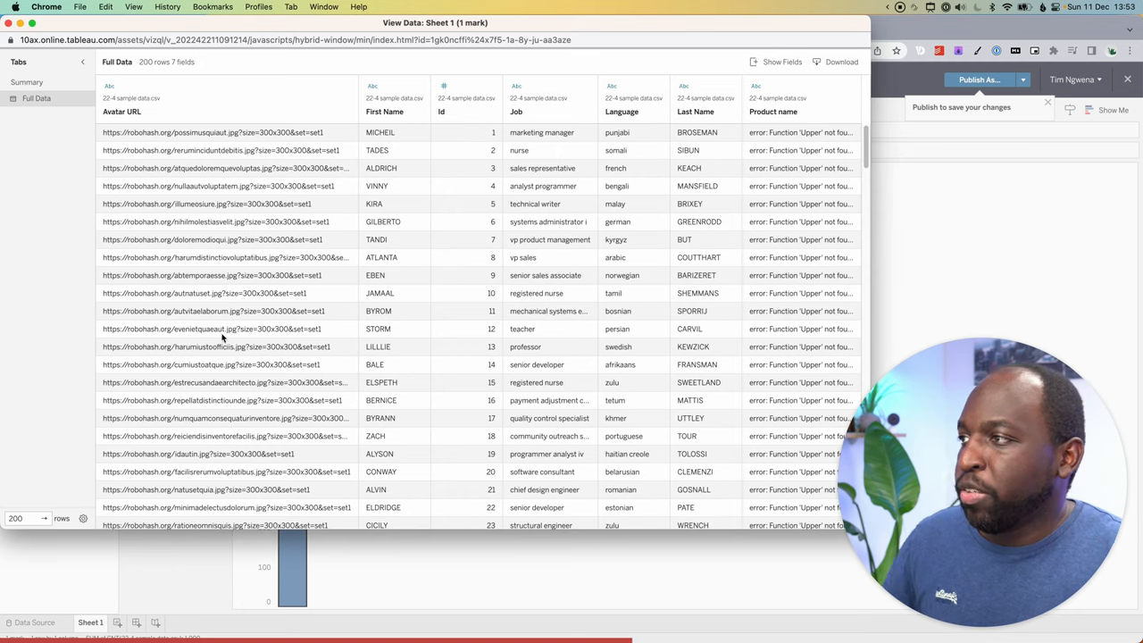
{"action": "mouse_move", "coordinate": [365, 159]}
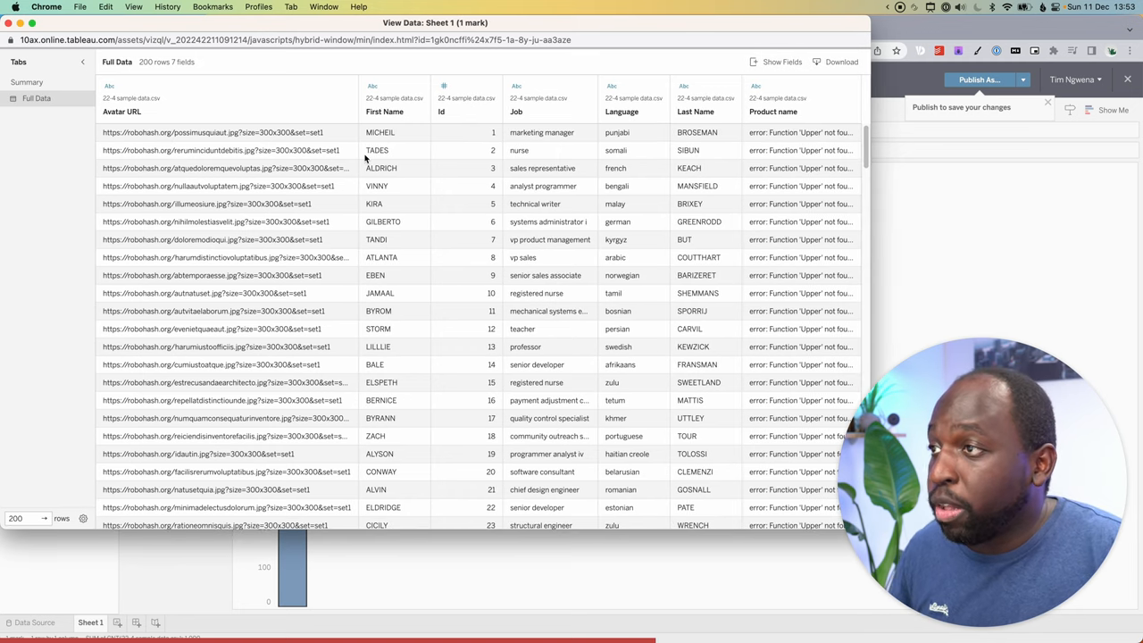
{"action": "mouse_move", "coordinate": [423, 150]}
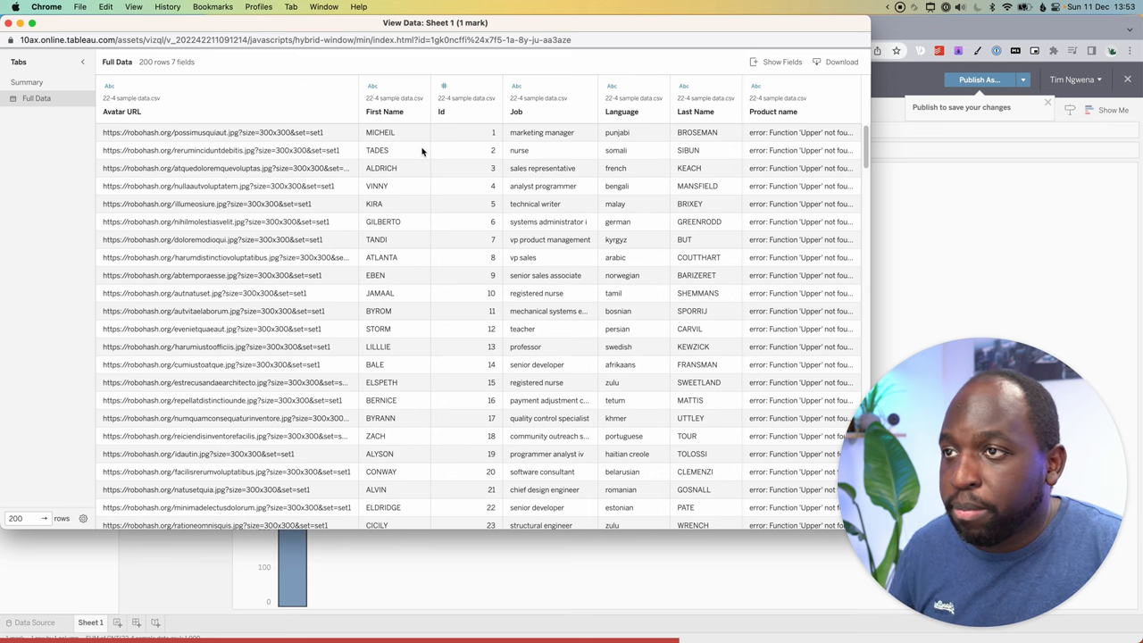
{"action": "mouse_move", "coordinate": [655, 167]}
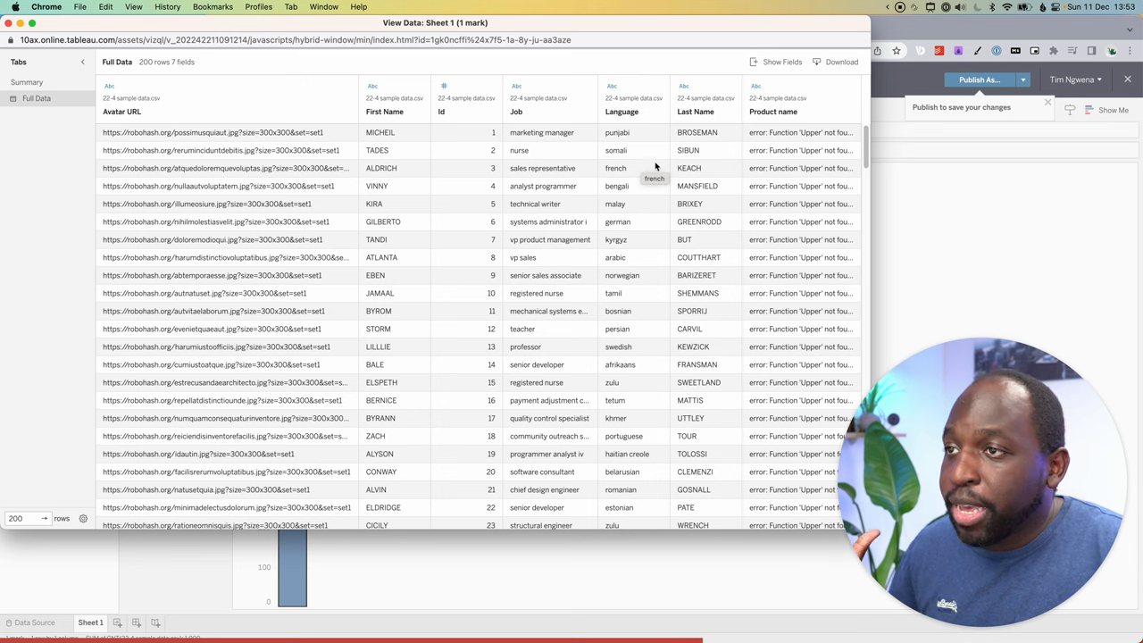
{"action": "mouse_move", "coordinate": [664, 193]}
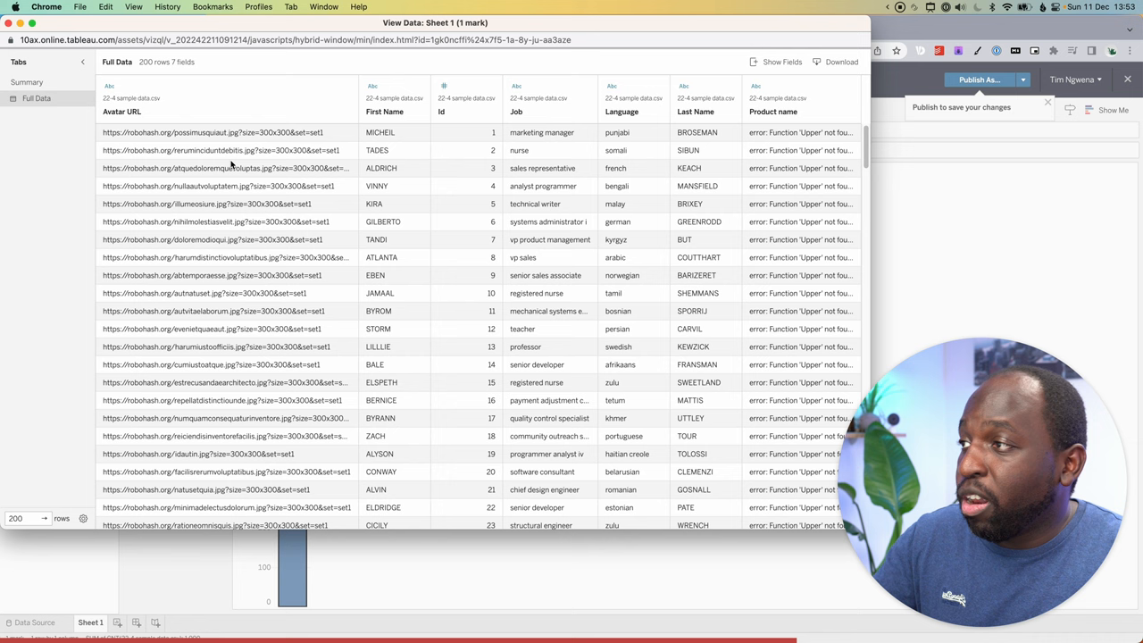
{"action": "left_click", "coordinate": [121, 111]}
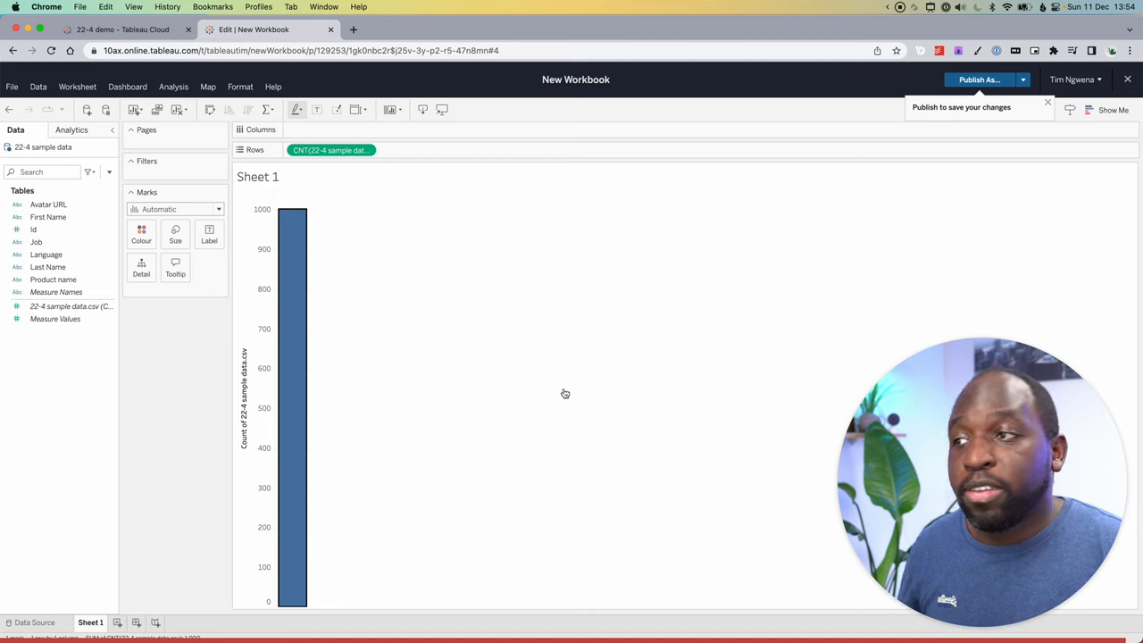
{"action": "mouse_move", "coordinate": [286, 344]}
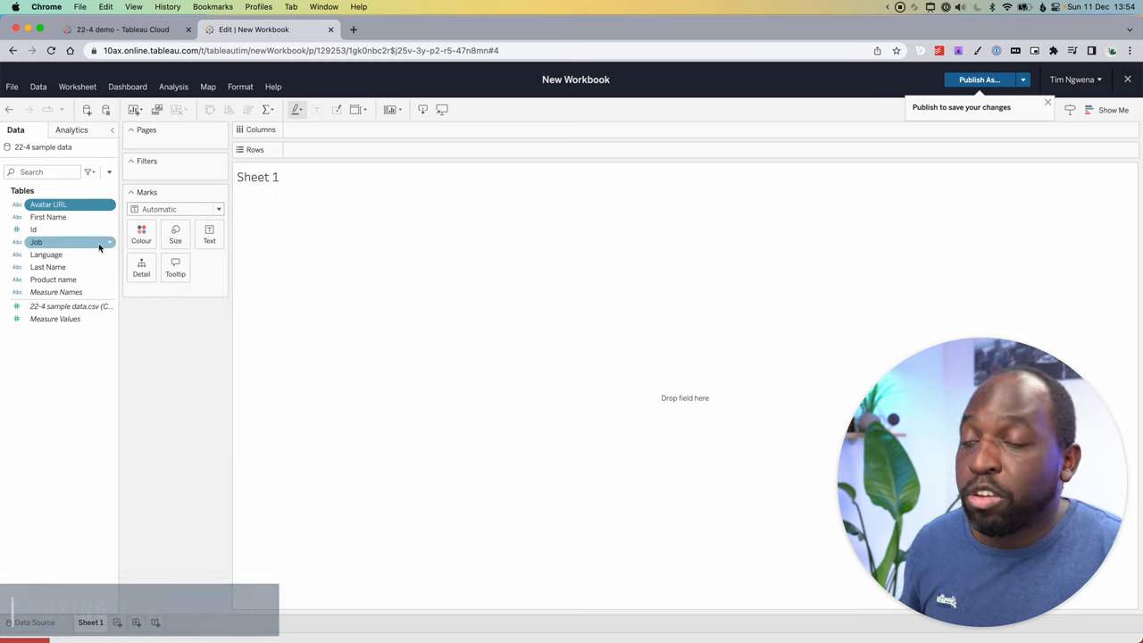
Step: Select the Avatar URL field and bring up its options menu for the image role
{"action": "left_click", "coordinate": [48, 204]}
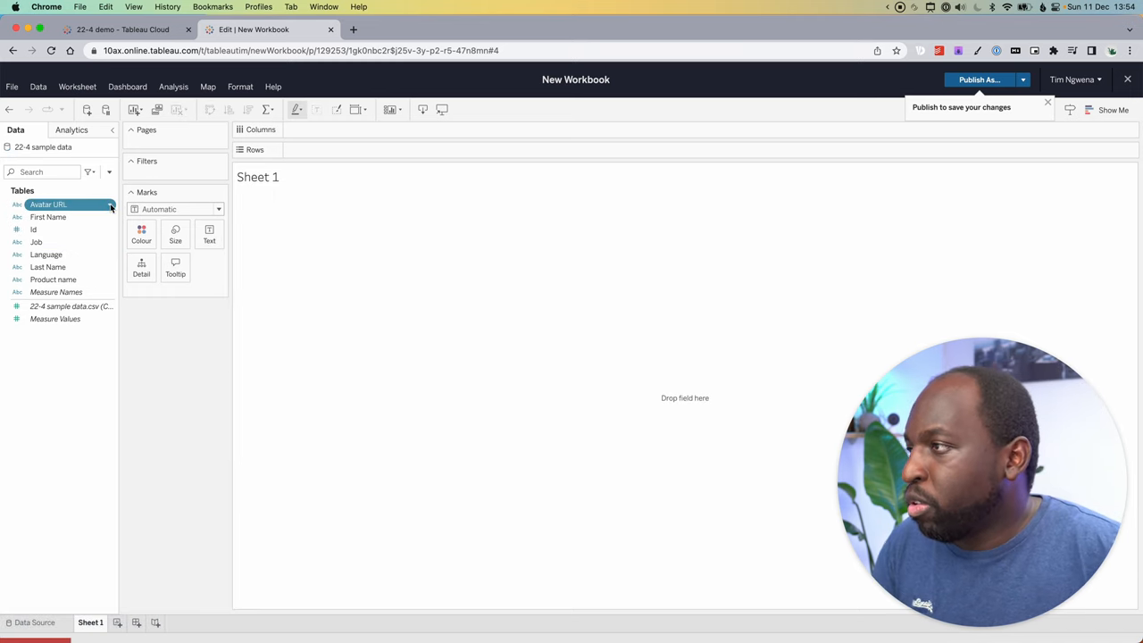
{"action": "right_click", "coordinate": [48, 204]}
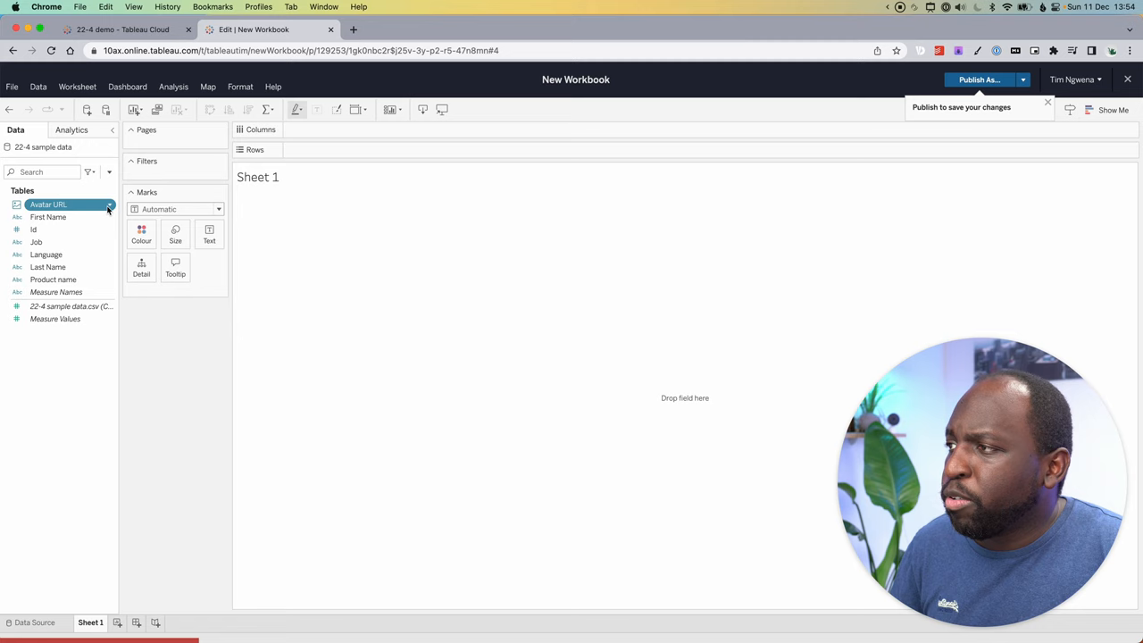
{"action": "right_click", "coordinate": [49, 204]}
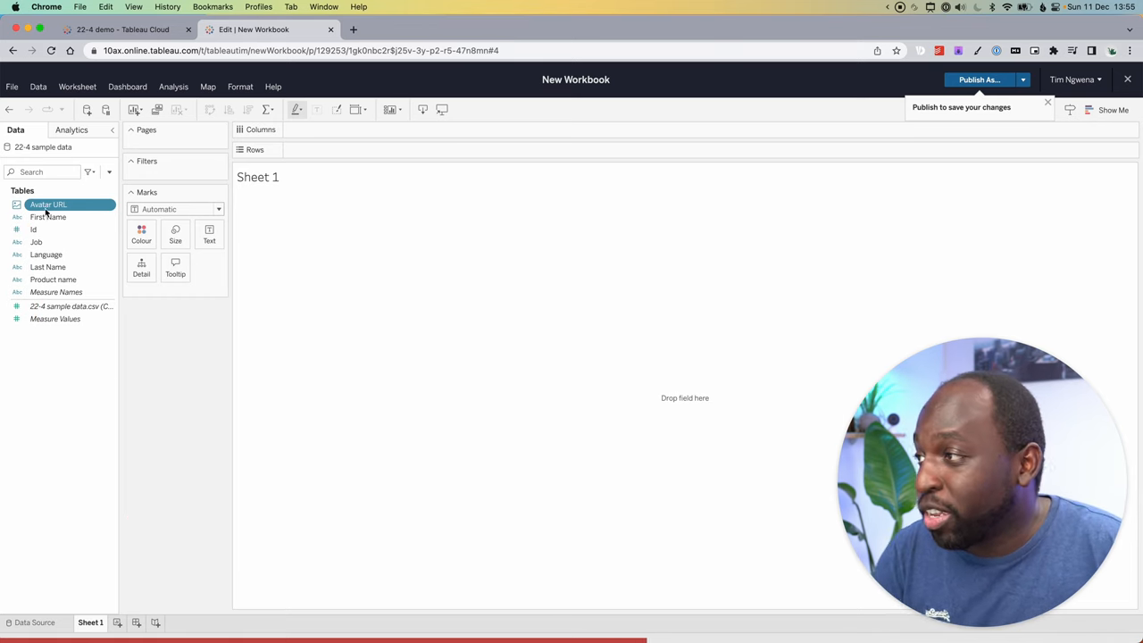
Step: Put Avatar URL on Rows and keep only the first 21 avatar entries
{"action": "left_click_drag", "start_coordinate": [48, 204], "coordinate": [219, 186]}
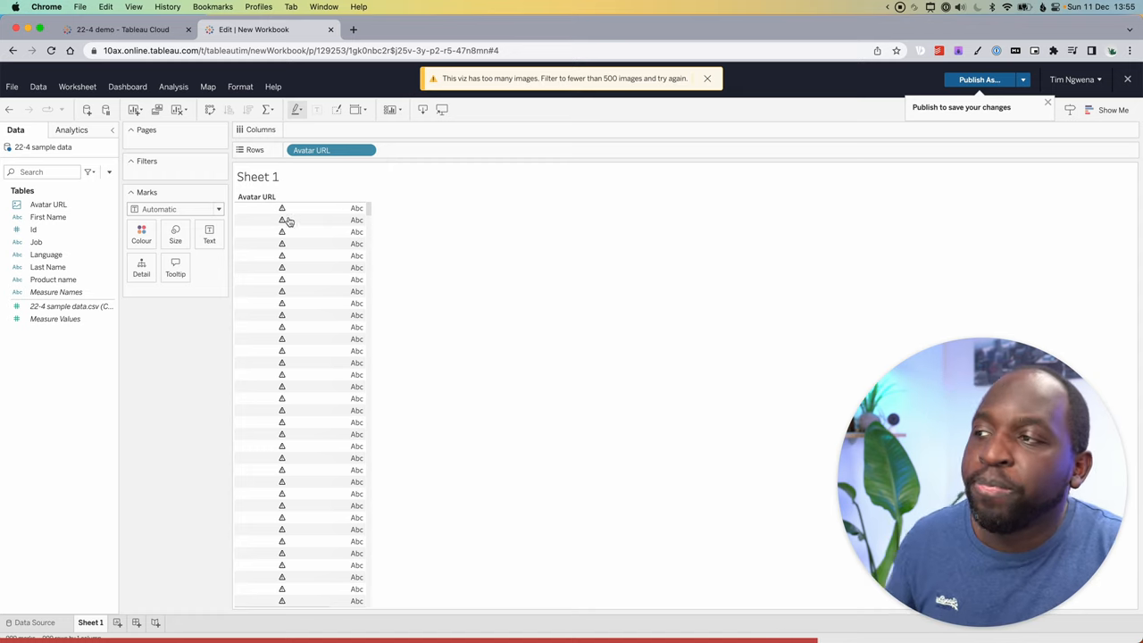
{"action": "left_click", "coordinate": [303, 208]}
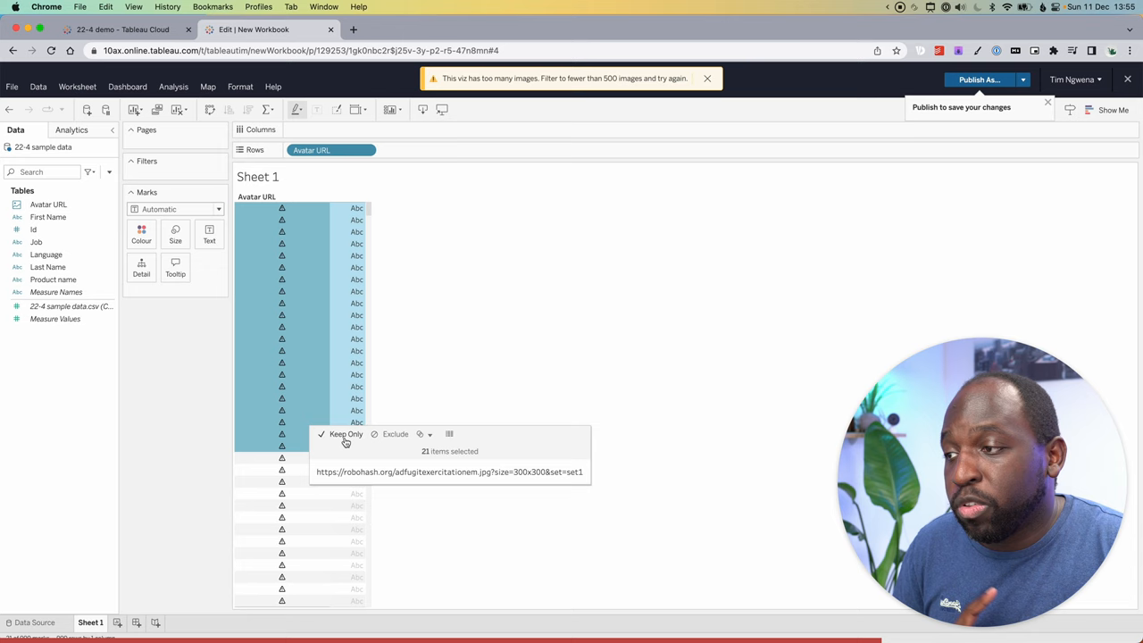
{"action": "left_click", "coordinate": [345, 434]}
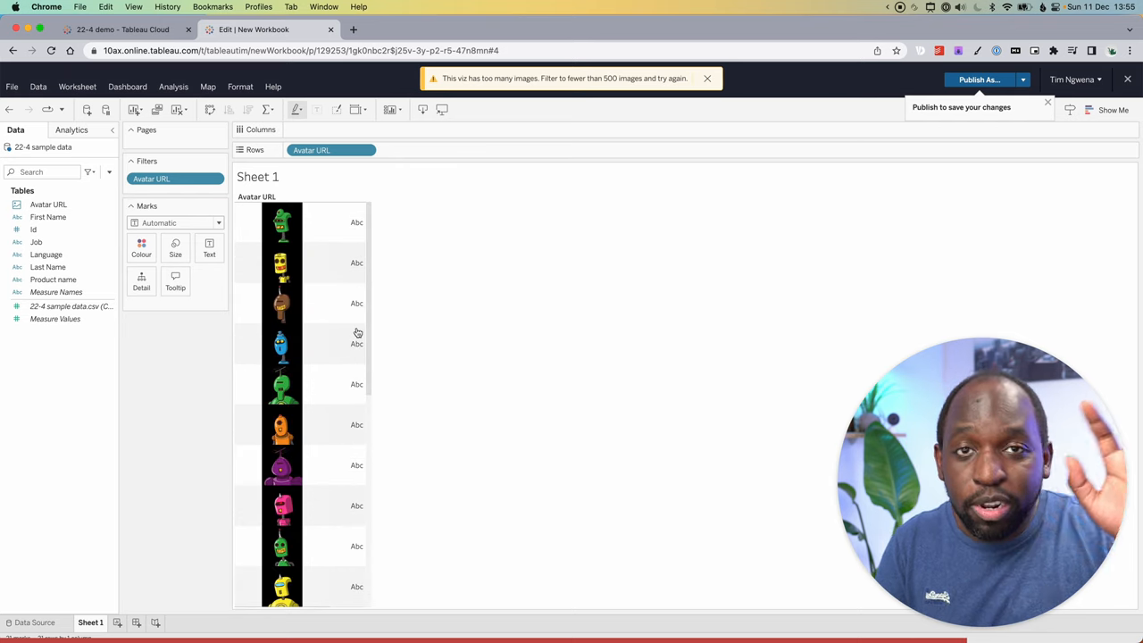
{"action": "mouse_move", "coordinate": [142, 248]}
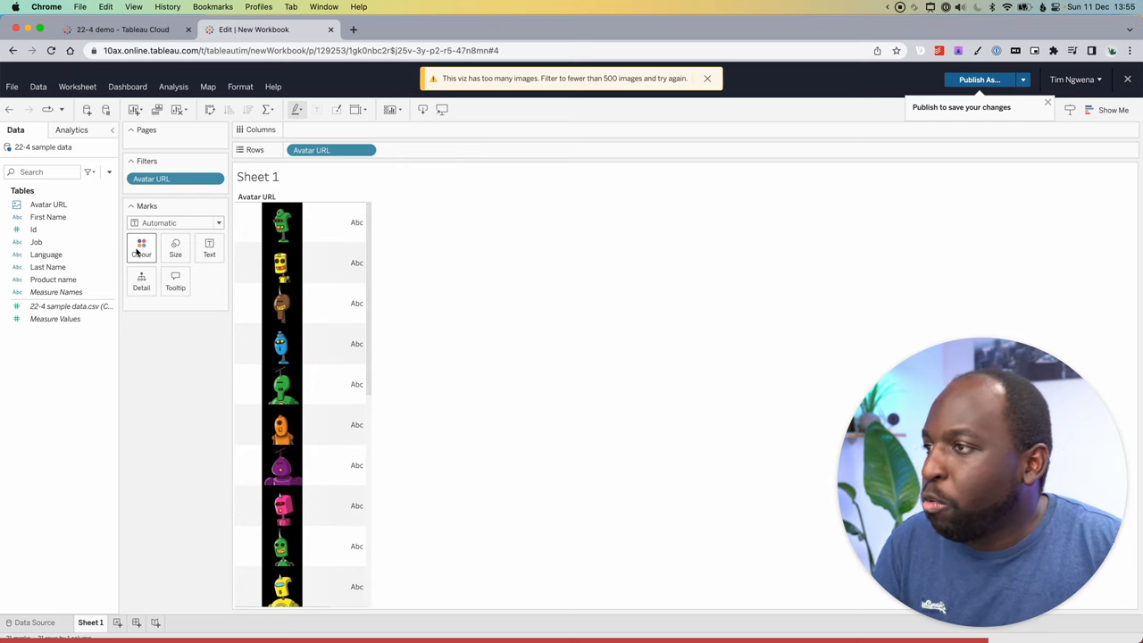
{"action": "left_click", "coordinate": [48, 217]}
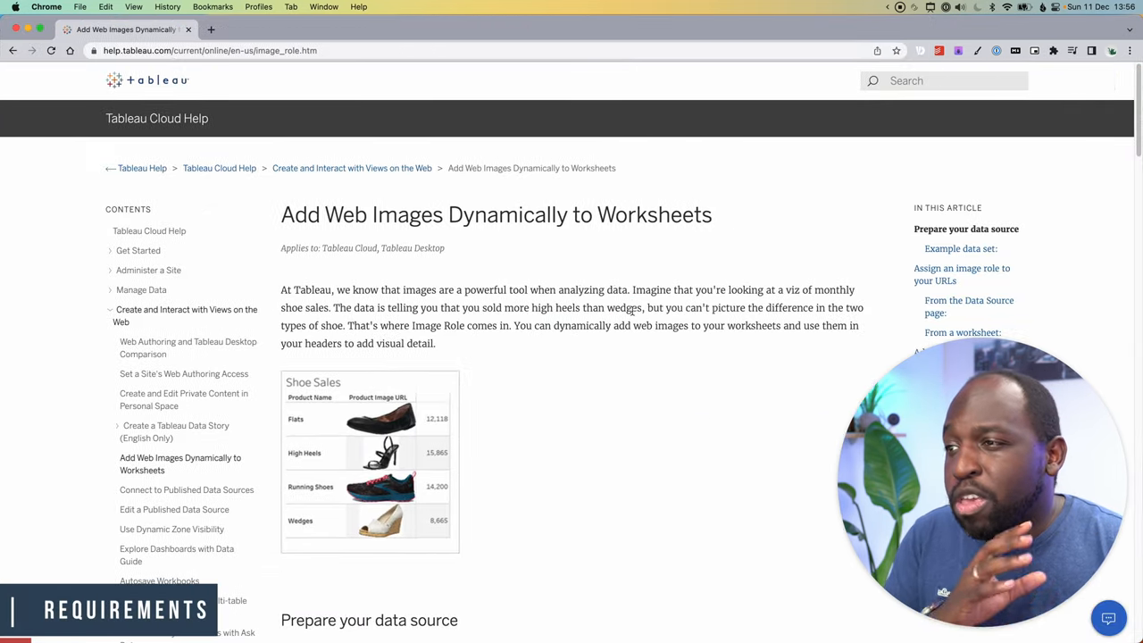
Step: Scroll the web images article and highlight its image URL requirements list
{"action": "scroll", "scroll_direction": "down", "scroll_amount": 3}
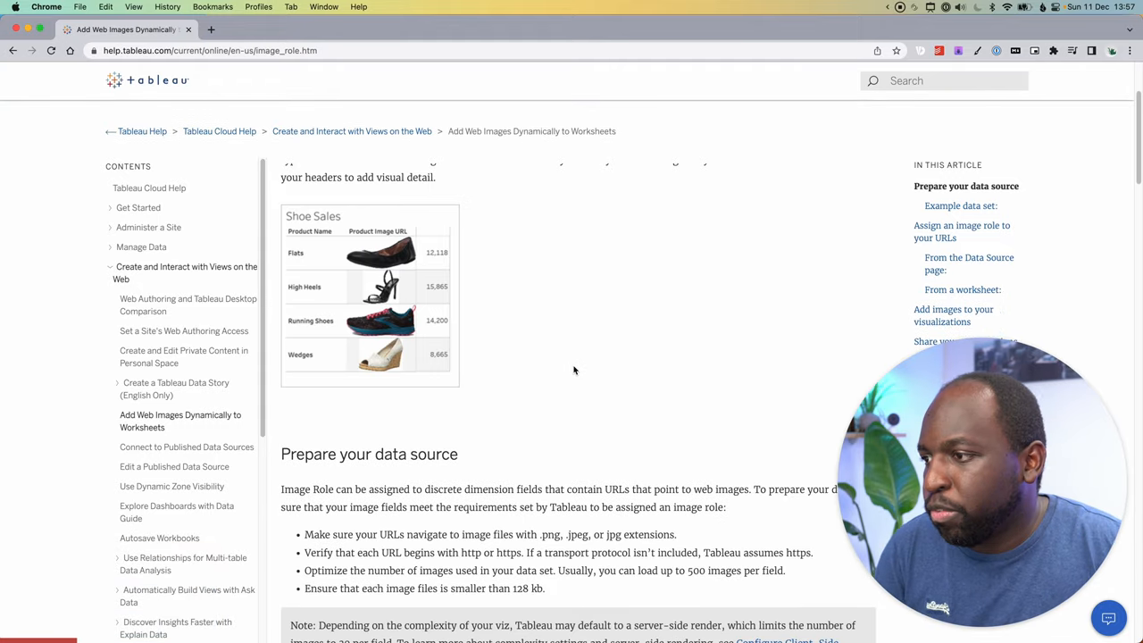
{"action": "scroll", "scroll_direction": "down", "scroll_amount": 3}
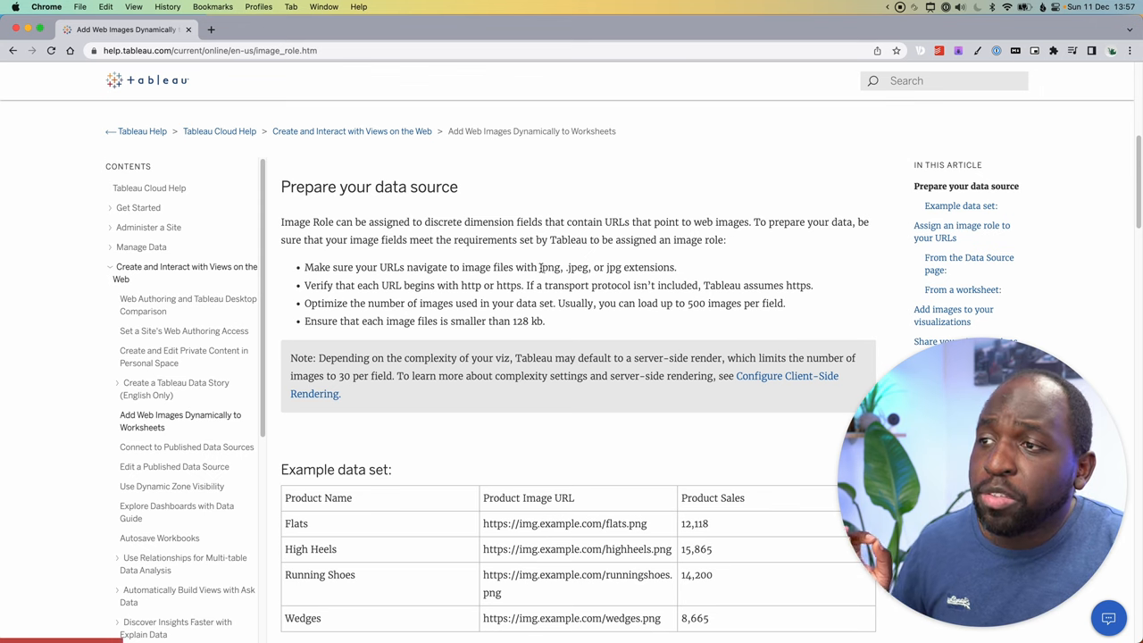
{"action": "left_click_drag", "start_coordinate": [541, 267], "coordinate": [621, 267]}
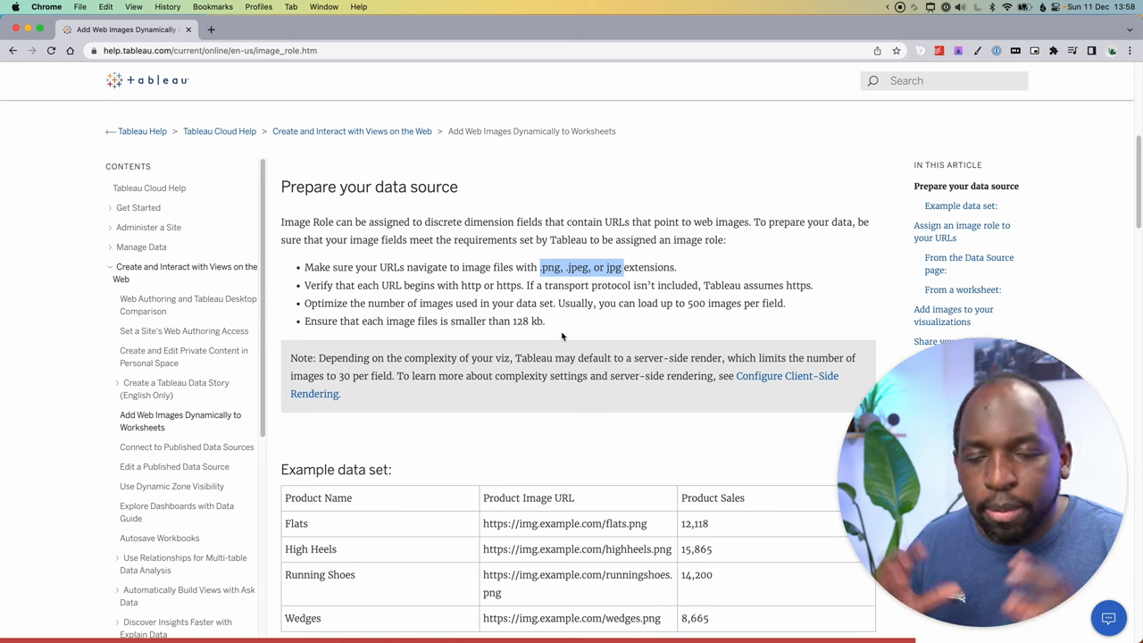
{"action": "scroll", "scroll_direction": "down", "scroll_amount": 3}
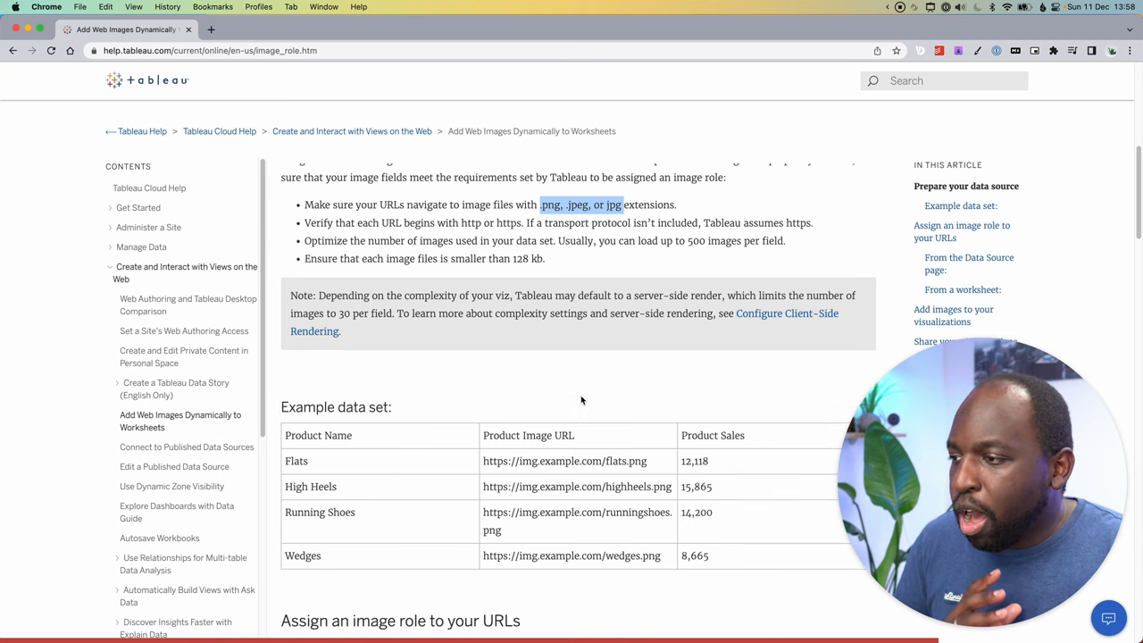
{"action": "scroll", "scroll_direction": "down", "scroll_amount": 3}
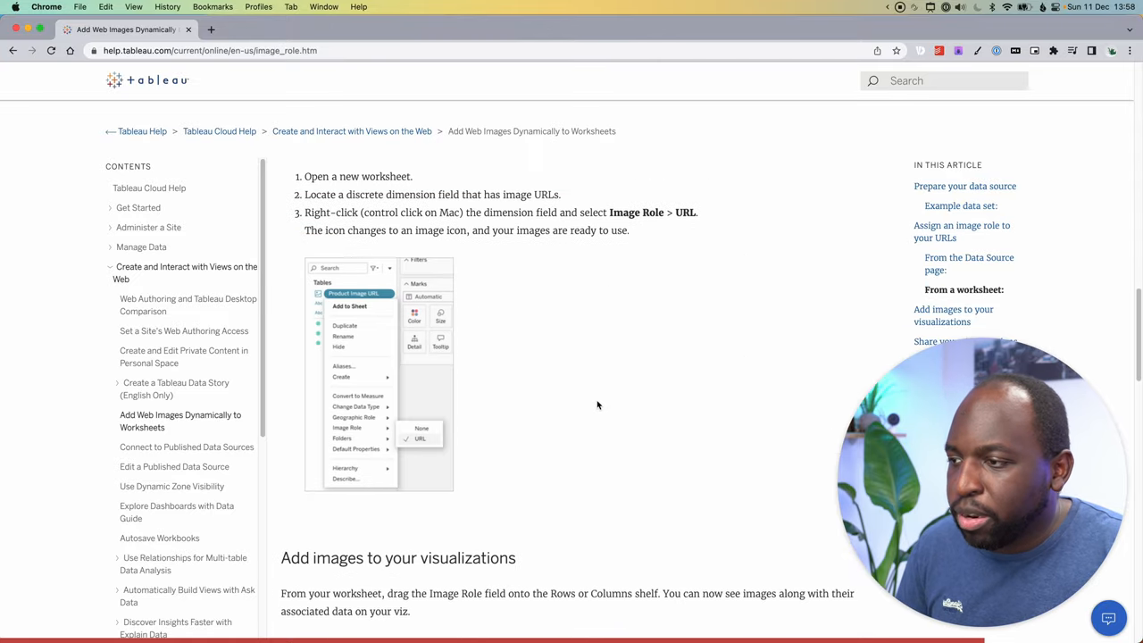
{"action": "scroll", "scroll_direction": "down", "scroll_amount": 3}
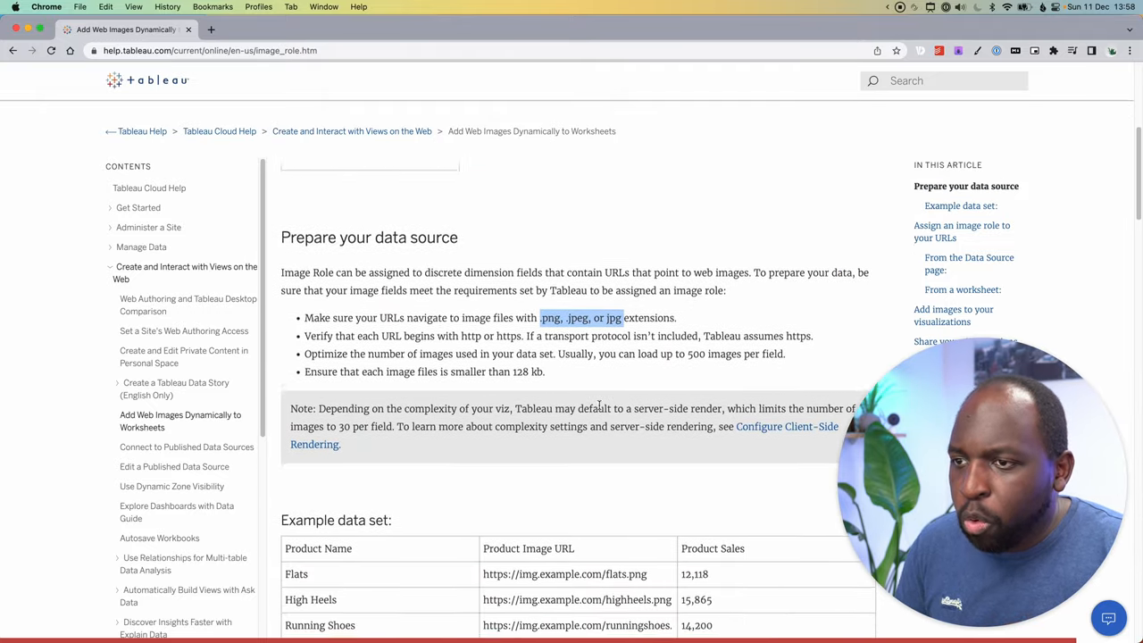
{"action": "scroll", "scroll_direction": "down", "scroll_amount": 3}
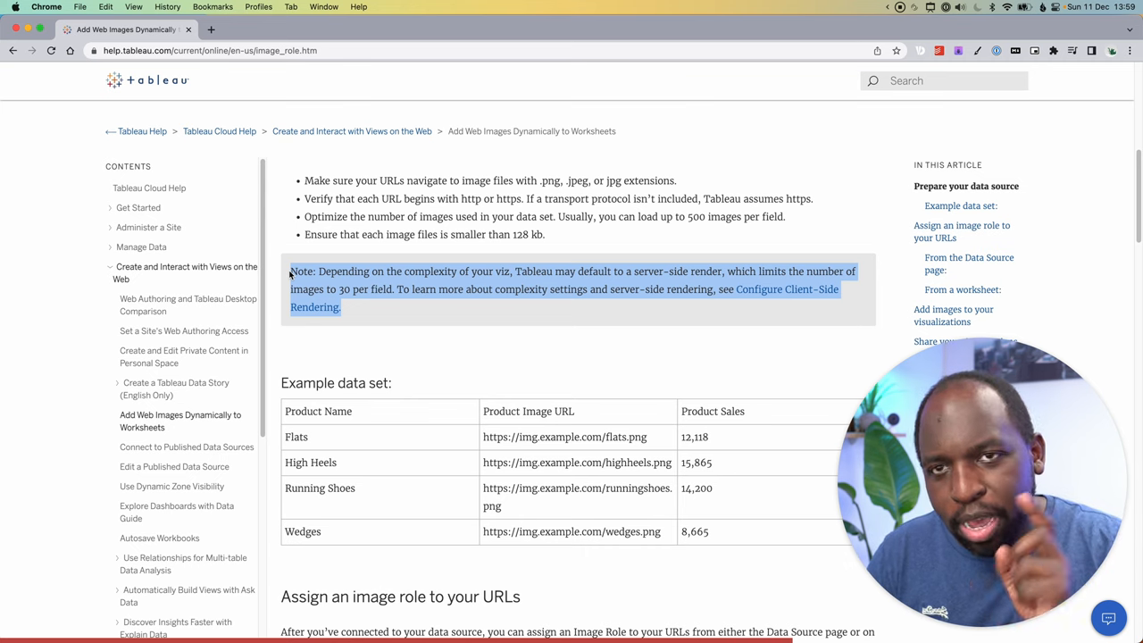
{"action": "left_click", "coordinate": [586, 351]}
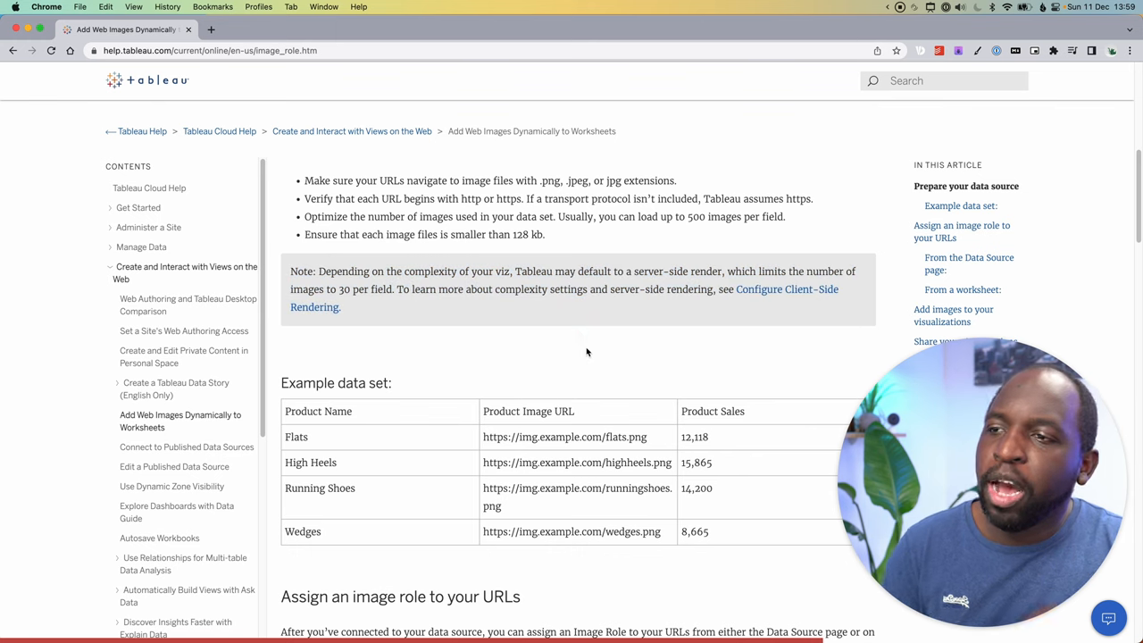
{"action": "mouse_move", "coordinate": [682, 339]}
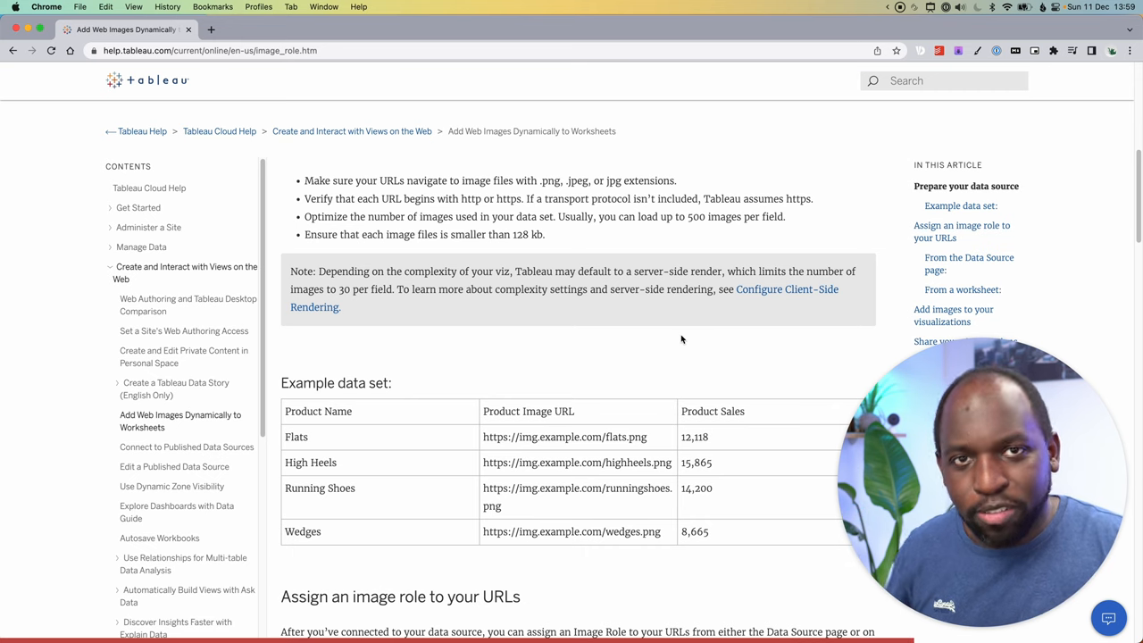
{"action": "mouse_move", "coordinate": [780, 296]}
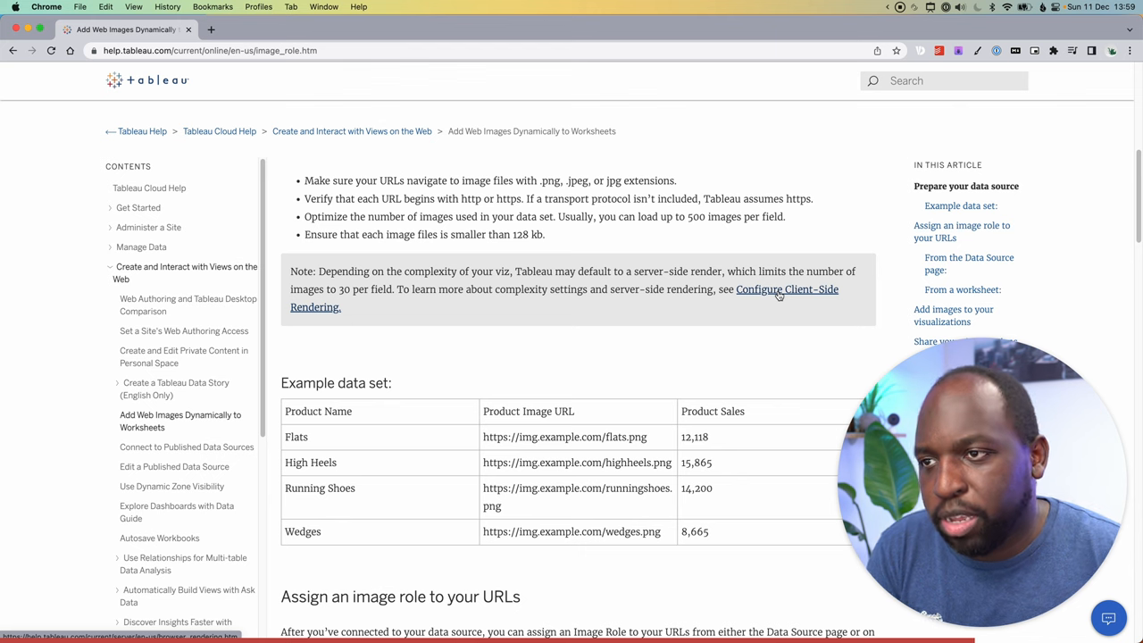
{"action": "scroll", "scroll_direction": "down", "scroll_amount": 3}
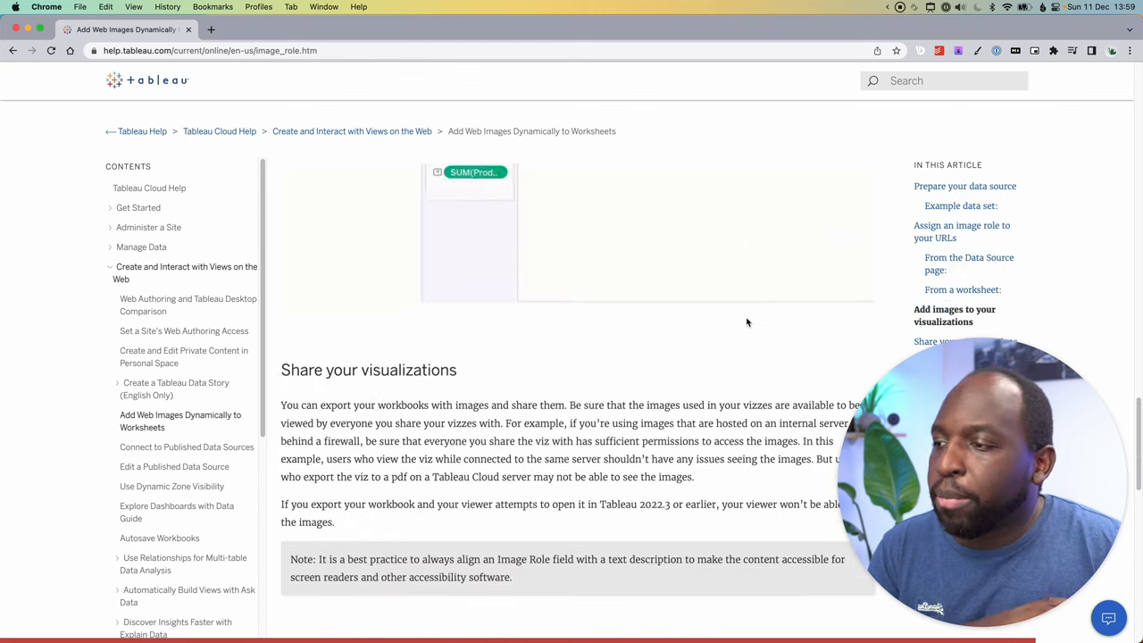
{"action": "scroll", "scroll_direction": "down", "scroll_amount": 3}
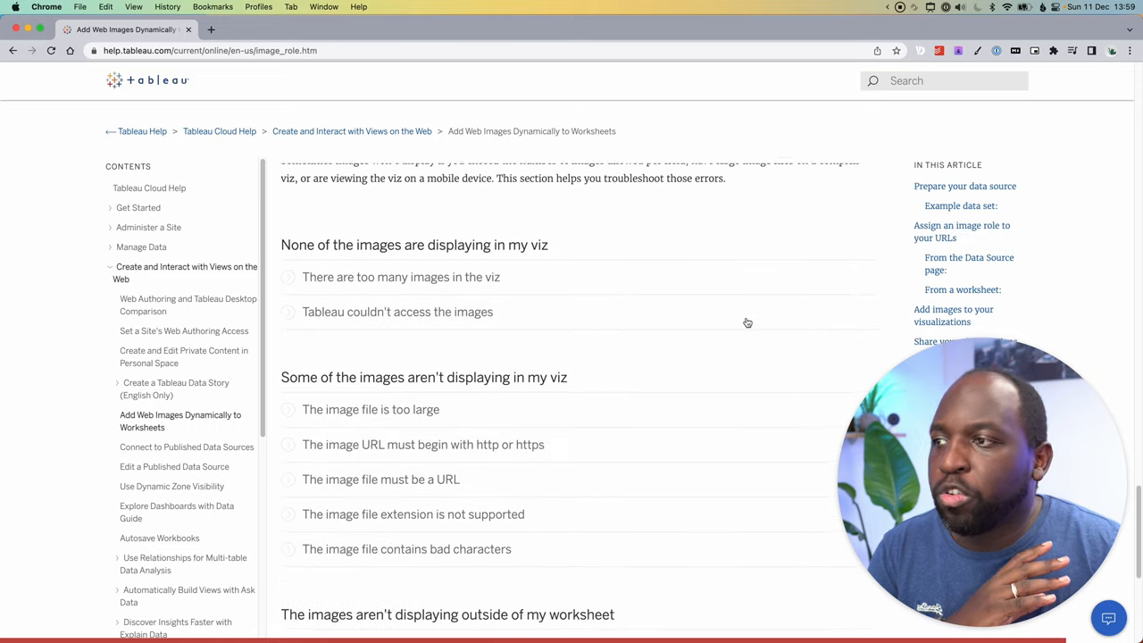
{"action": "scroll", "scroll_direction": "down", "scroll_amount": 3}
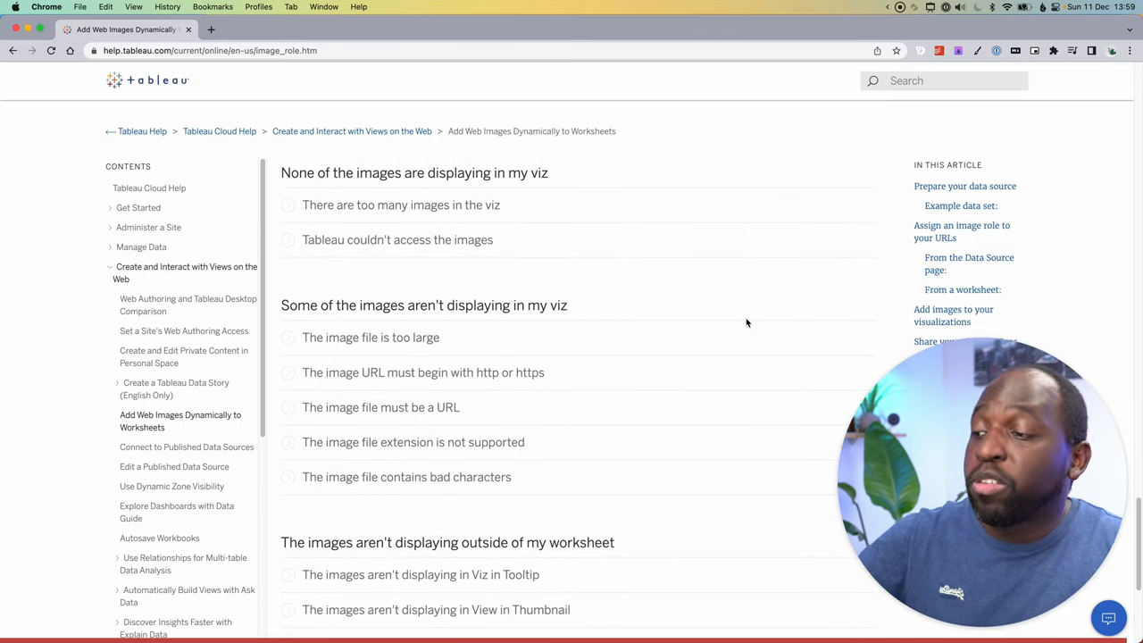
{"action": "scroll", "scroll_direction": "down", "scroll_amount": 3}
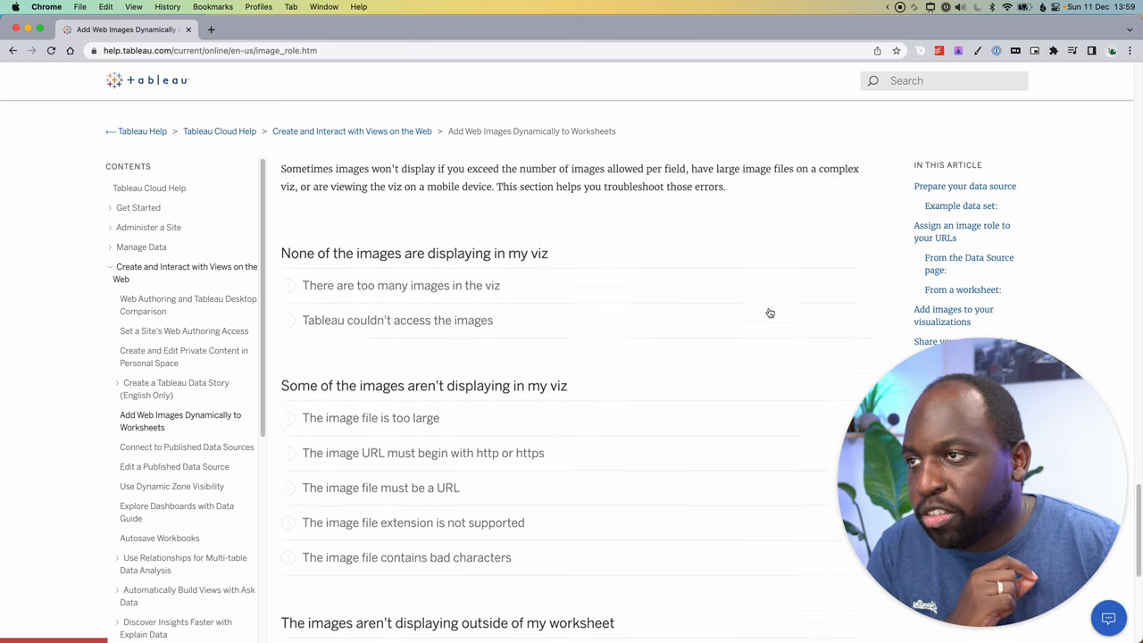
{"action": "scroll", "scroll_direction": "down", "scroll_amount": 3}
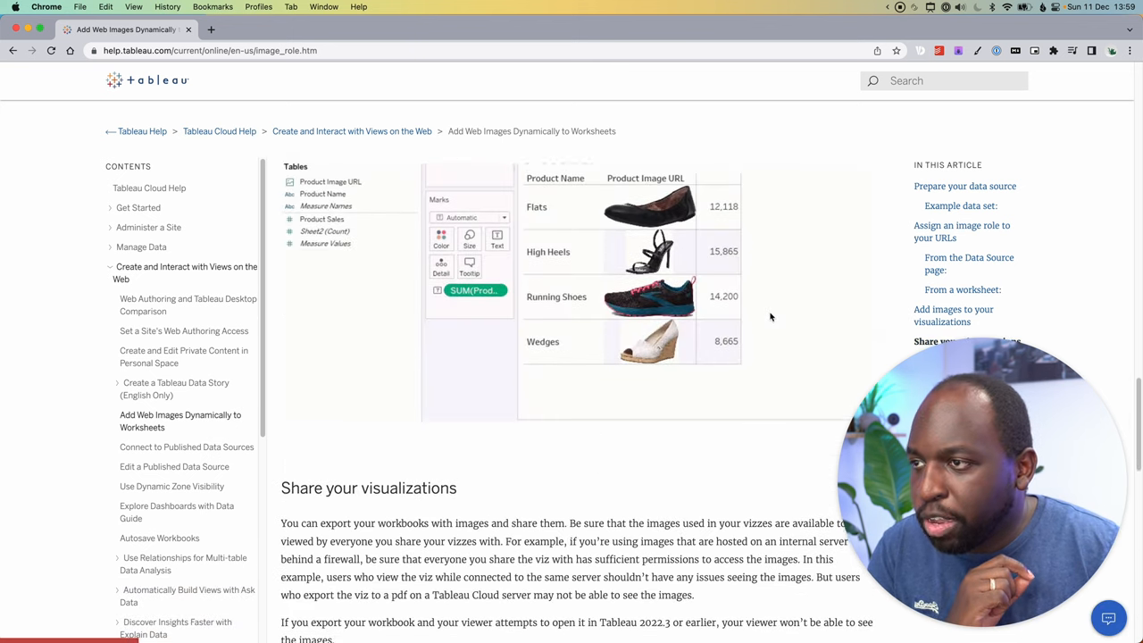
{"action": "scroll", "scroll_direction": "down", "scroll_amount": 3}
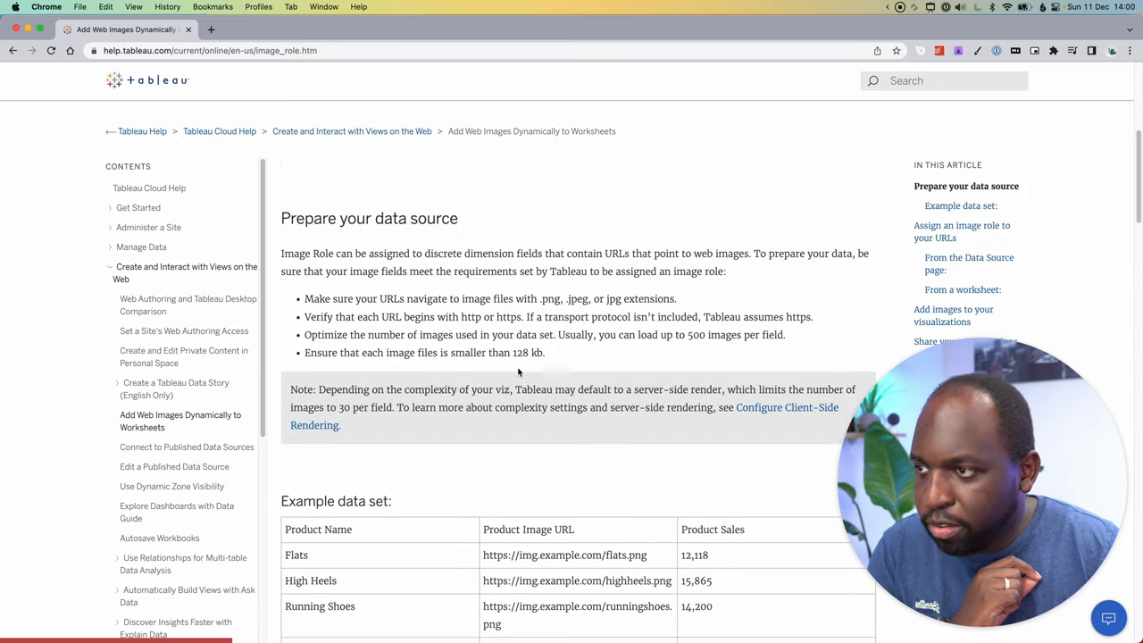
{"action": "mouse_move", "coordinate": [505, 360]}
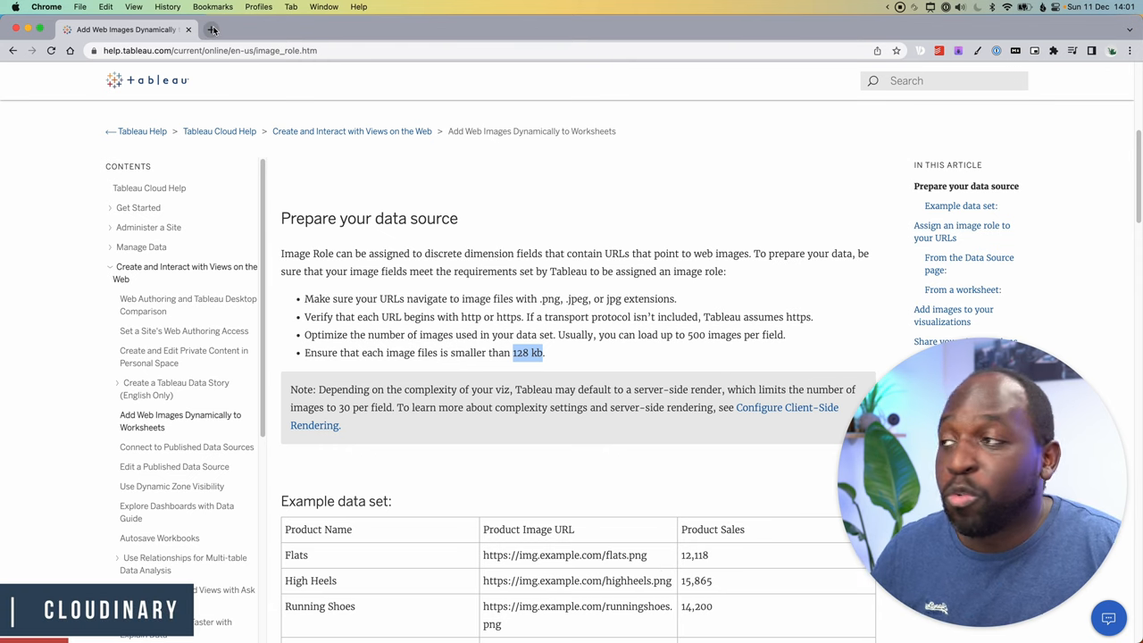
Step: Search Google for 'cloudin' and open Cloudinary's documentation result
{"action": "type", "text": "cloudinary"}
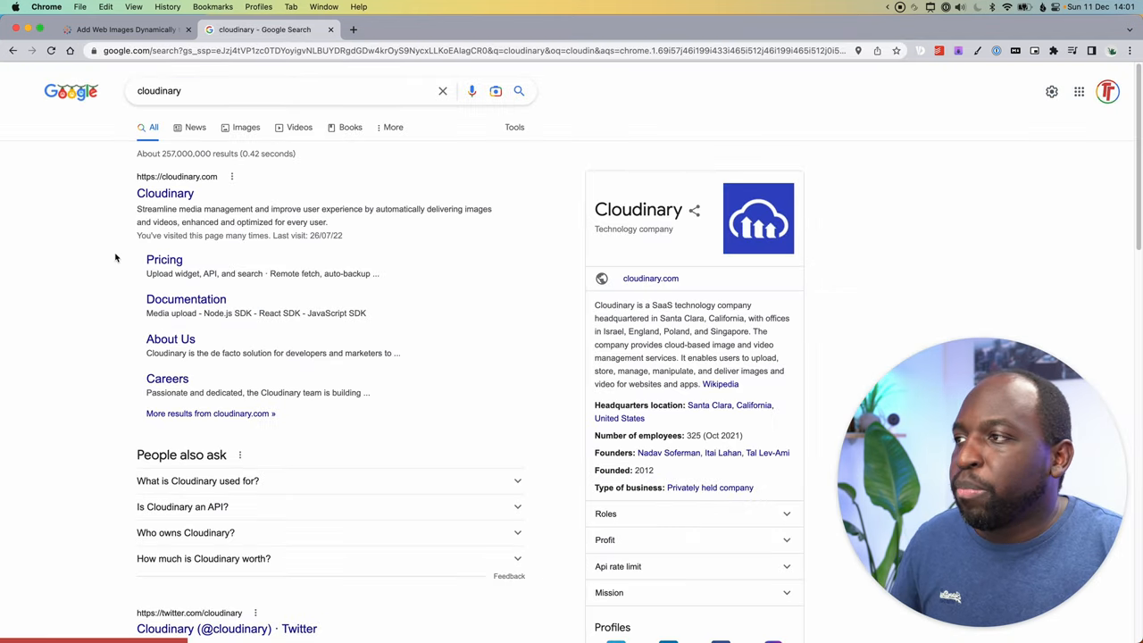
{"action": "left_click", "coordinate": [164, 193]}
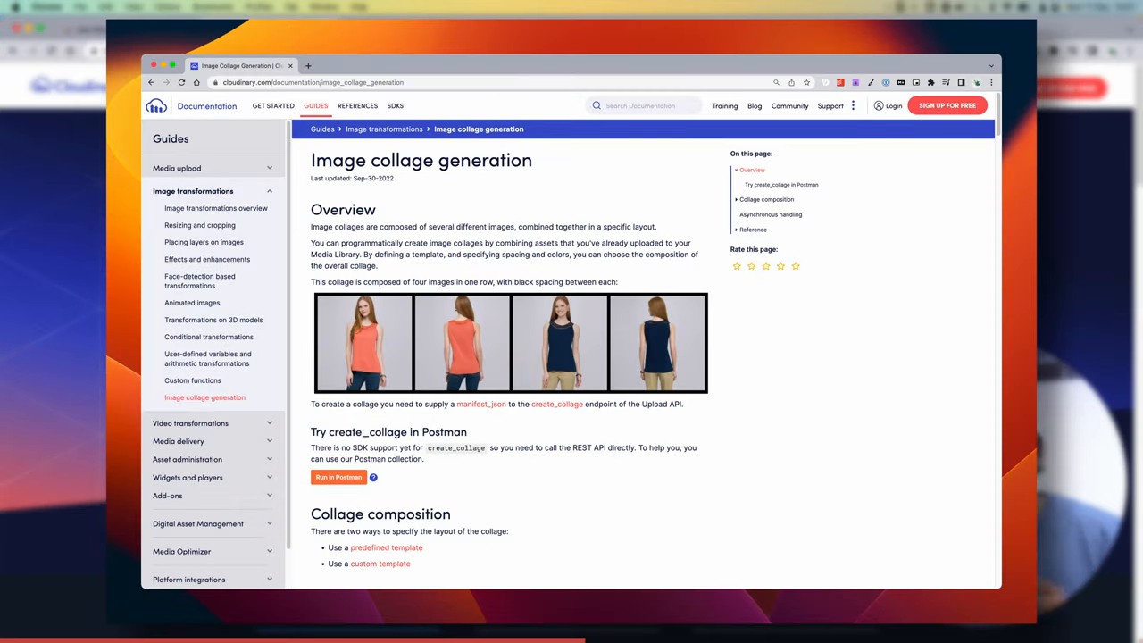
Step: Browse the resizing, layers, effects and face-detection guides, then return to Tableau
{"action": "left_click", "coordinate": [199, 225]}
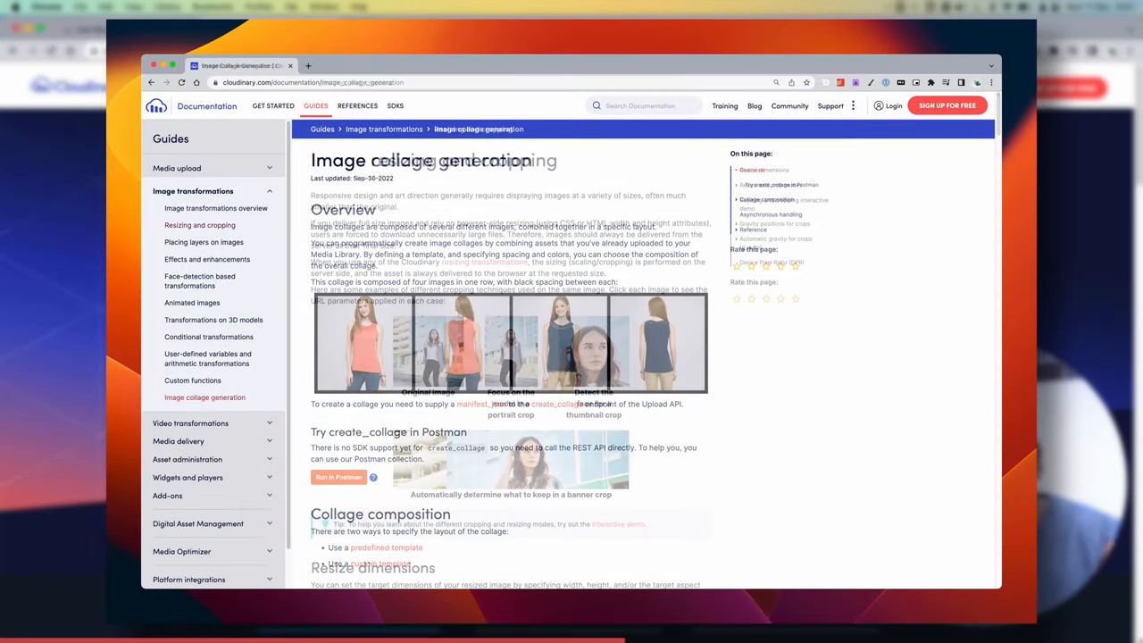
{"action": "left_click", "coordinate": [199, 225]}
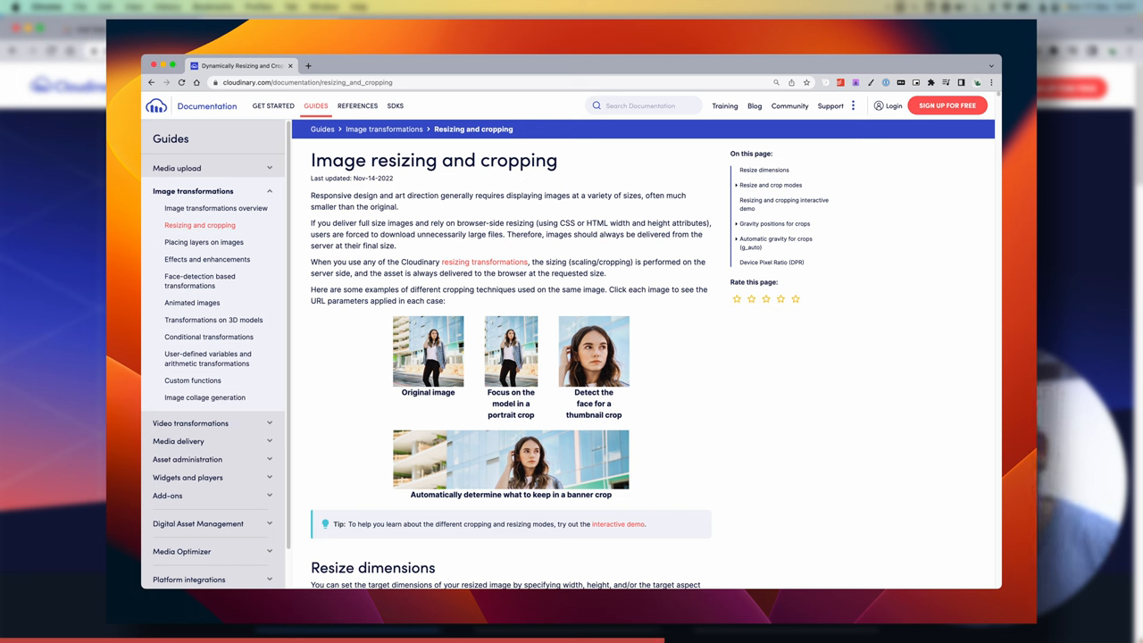
{"action": "left_click", "coordinate": [204, 242]}
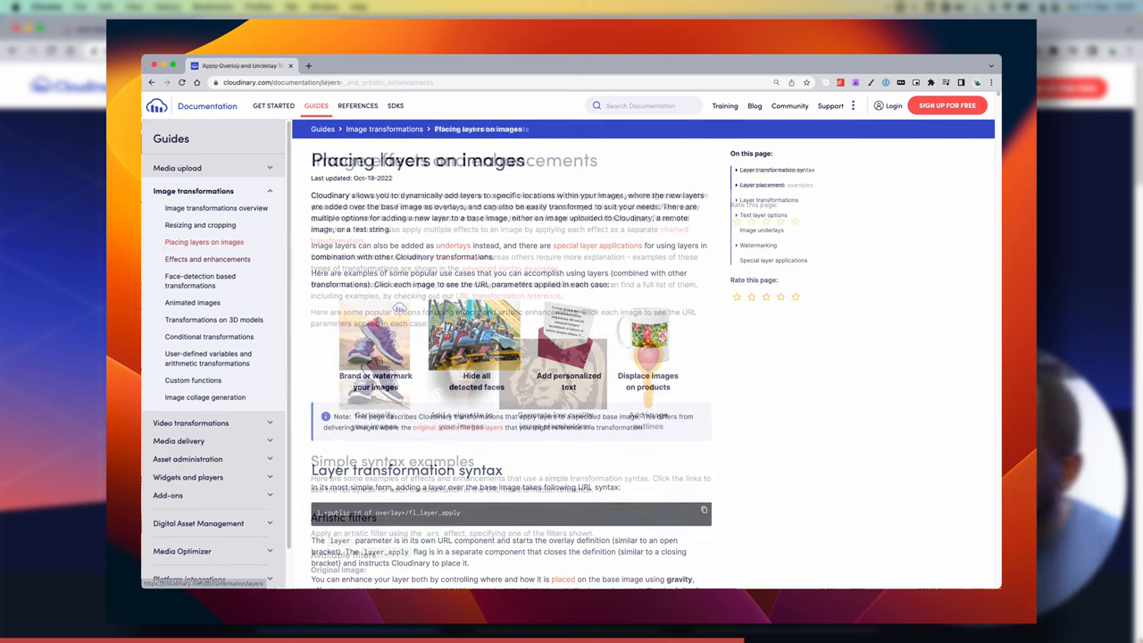
{"action": "left_click", "coordinate": [207, 259]}
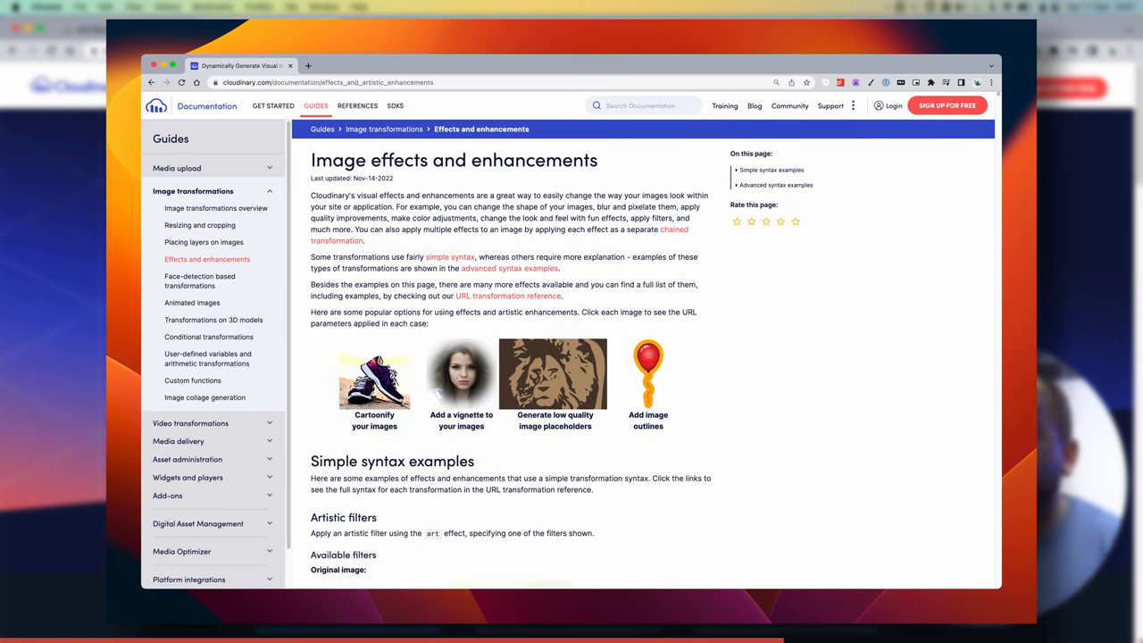
{"action": "left_click", "coordinate": [200, 280]}
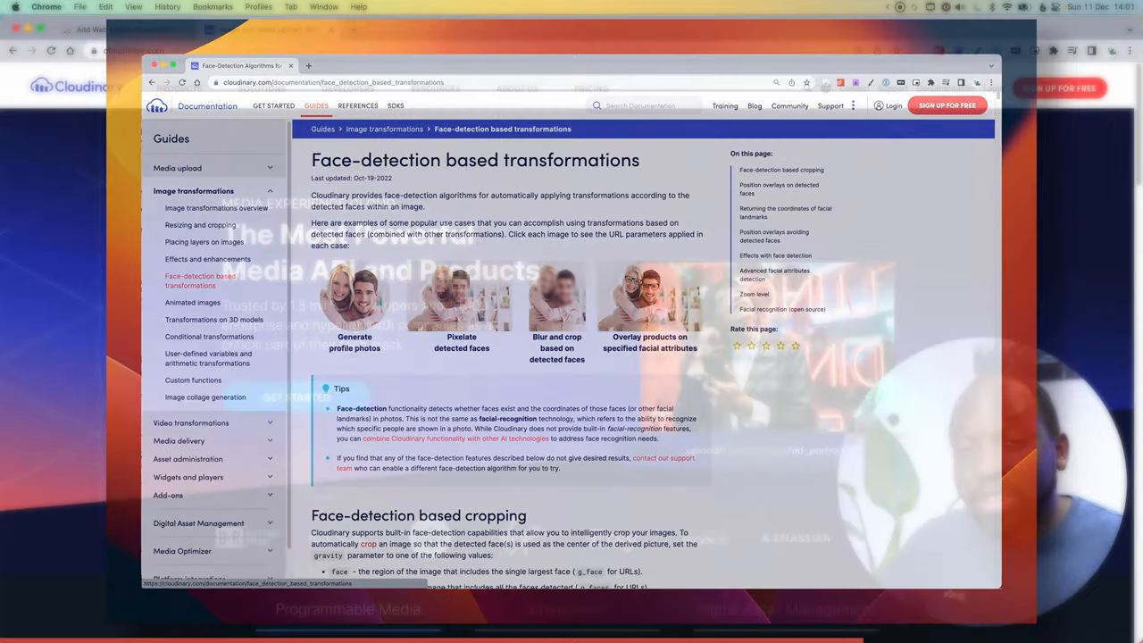
{"action": "left_click", "coordinate": [268, 30]}
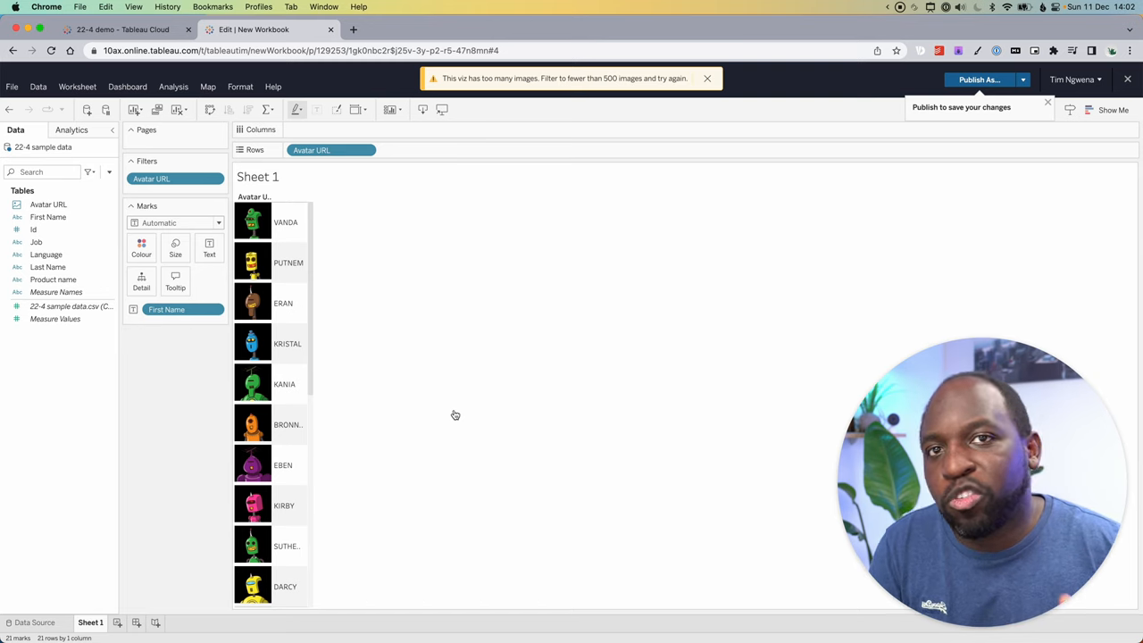
{"action": "mouse_move", "coordinate": [326, 311]}
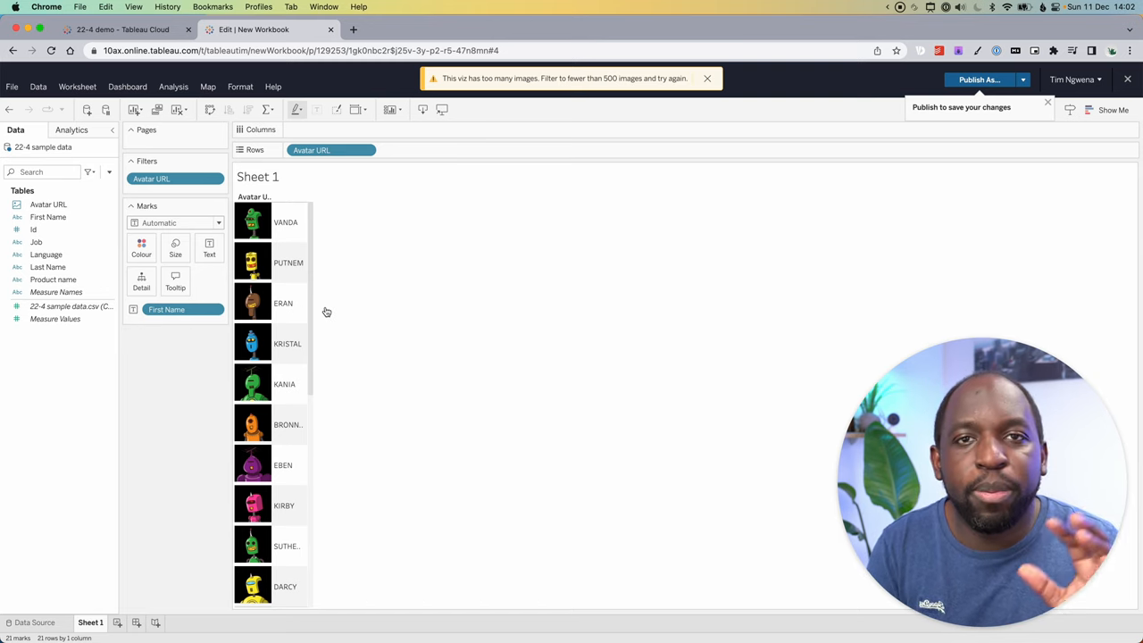